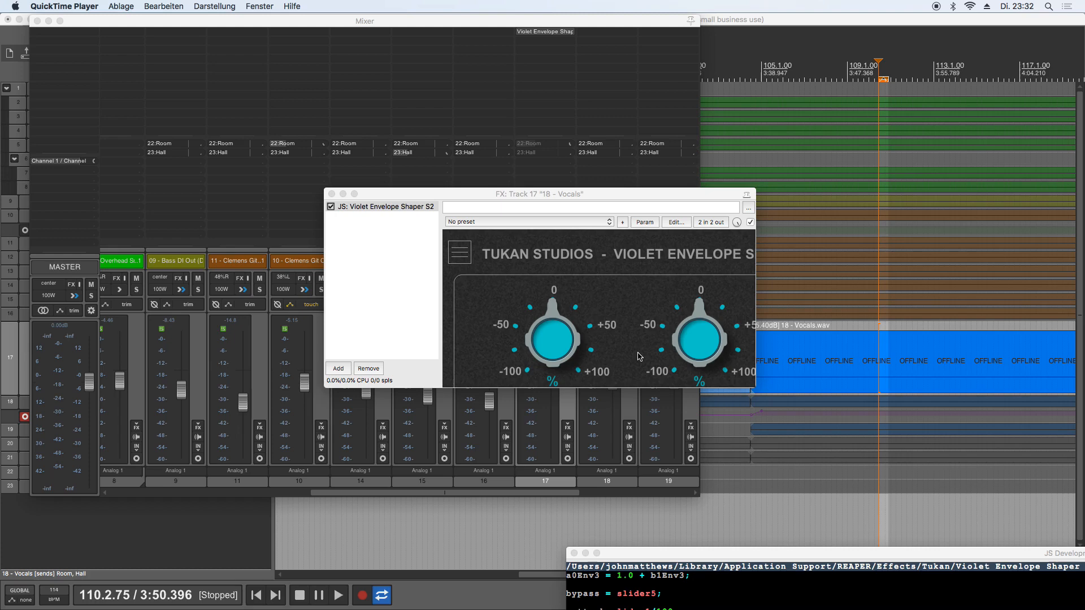
mouse_move(644, 264)
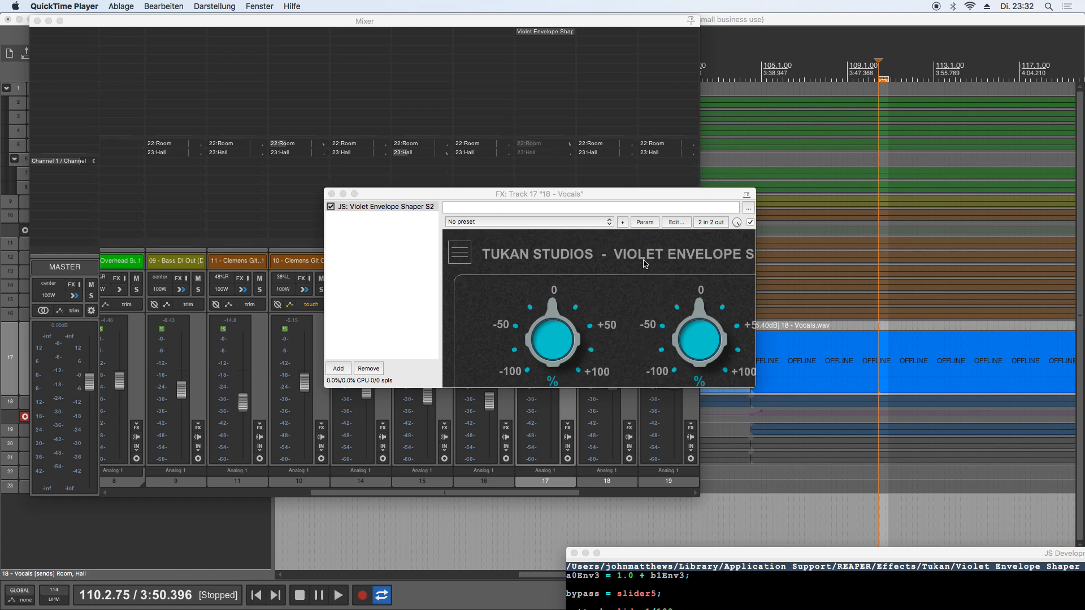
mouse_move(662, 364)
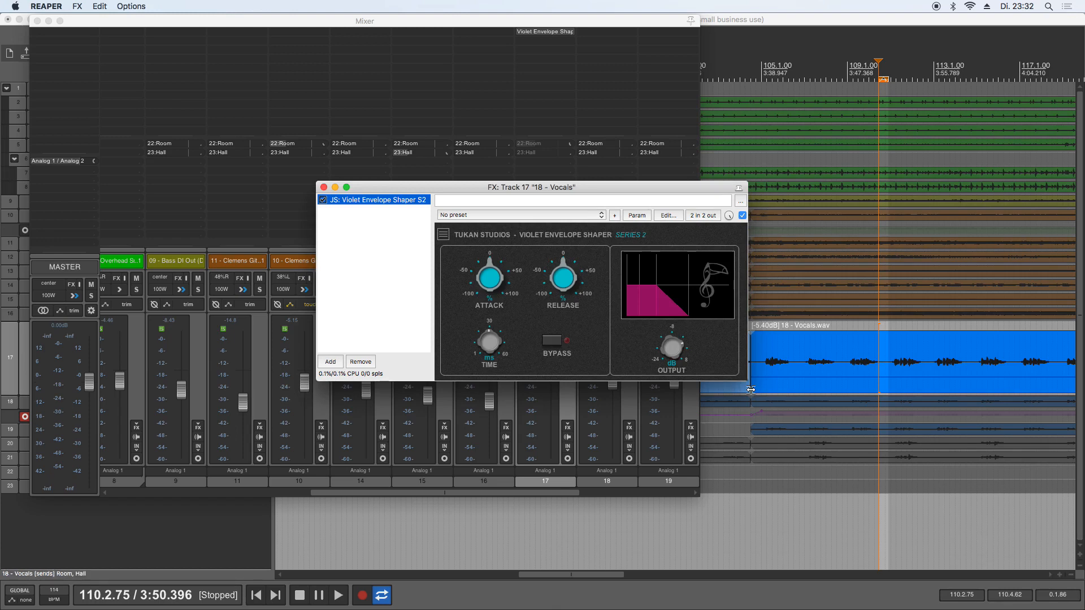
mouse_move(654, 332)
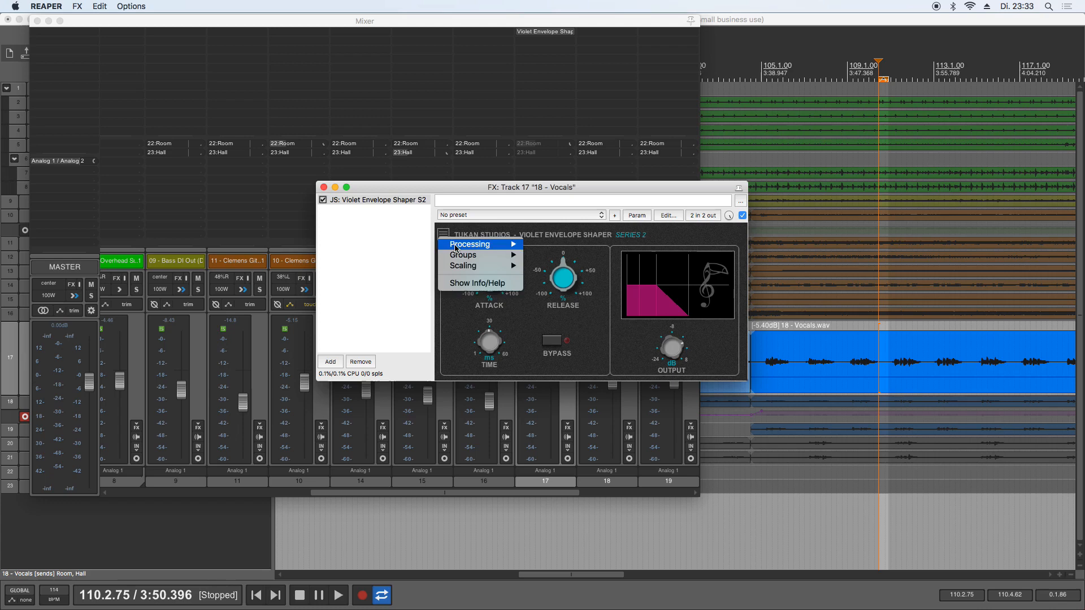
- Keep Automatic Scaling enabled and remove Violet Envelope Shaper from the Vocals FX chain
click(463, 265)
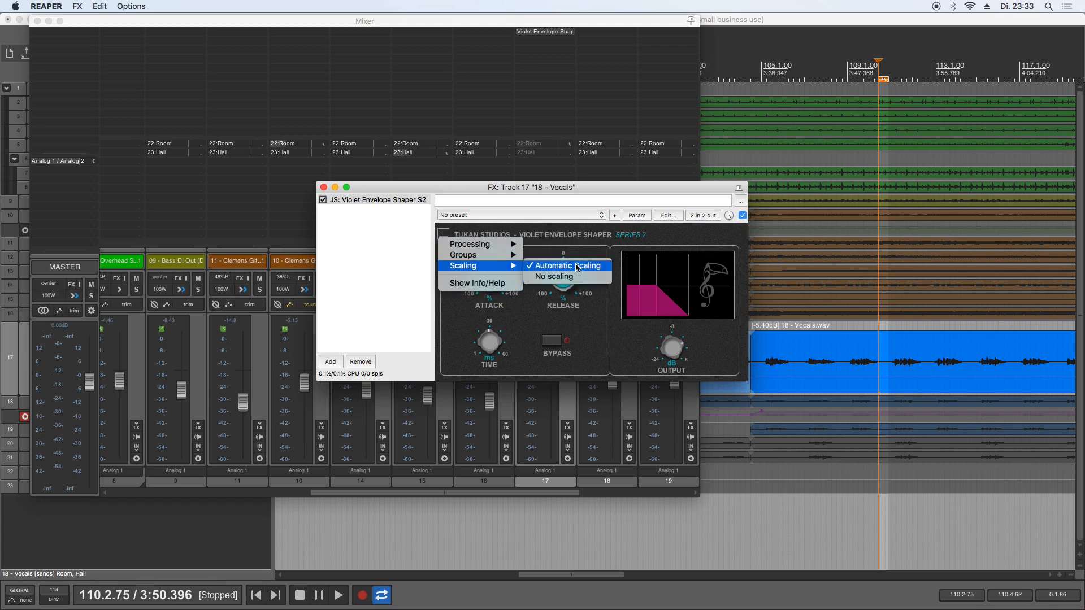
click(563, 266)
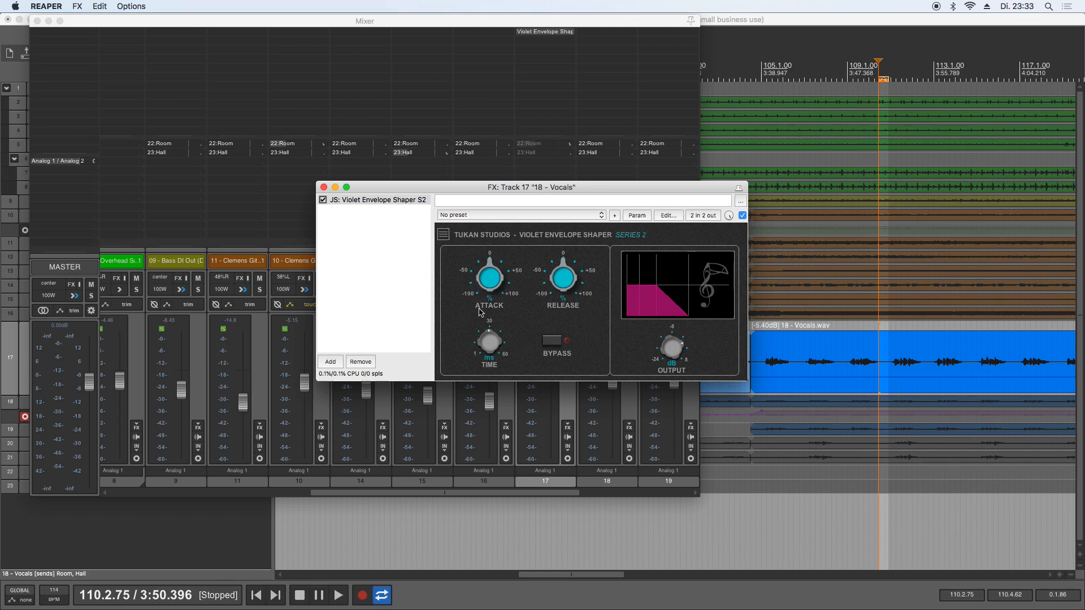
click(330, 361)
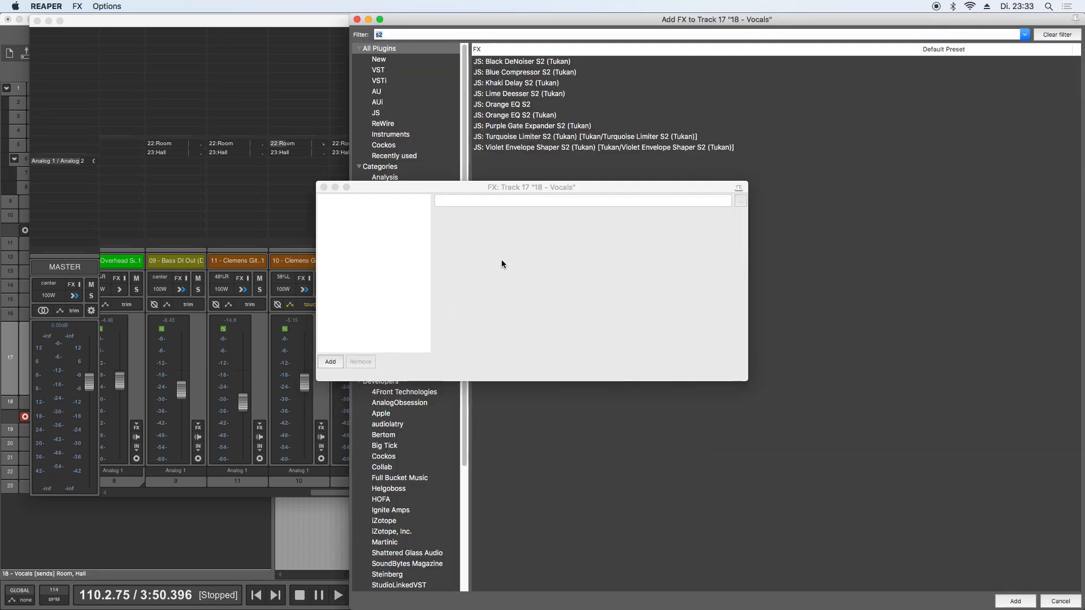
- Add JS: Black DeNoiser S2 (Tukan) to the Vocals track
click(521, 61)
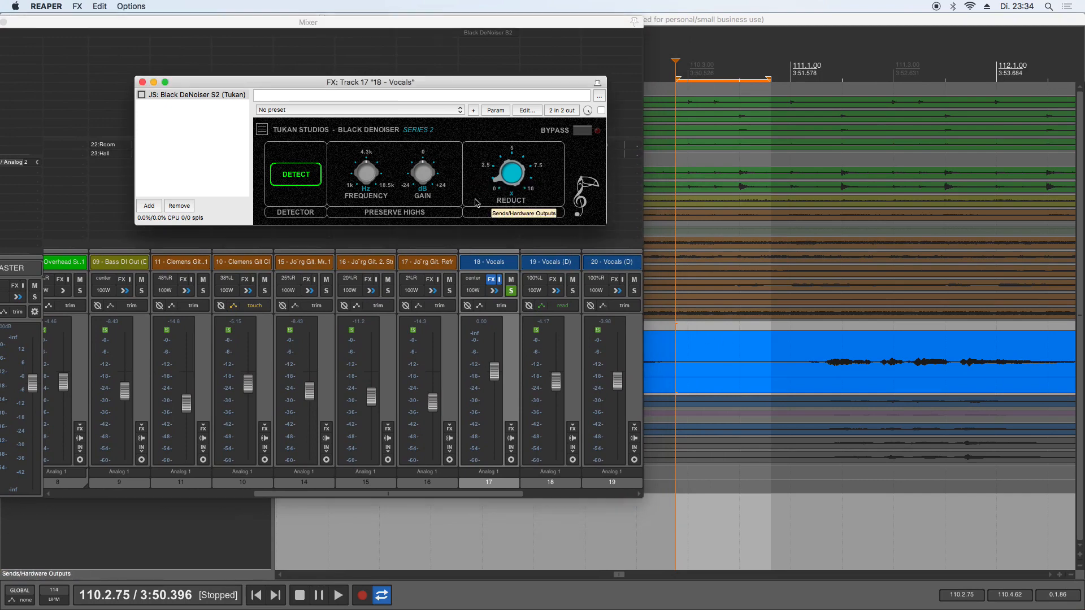
- Enable the JS: Black DeNoiser S2 checkbox in the Vocals FX window
click(338, 595)
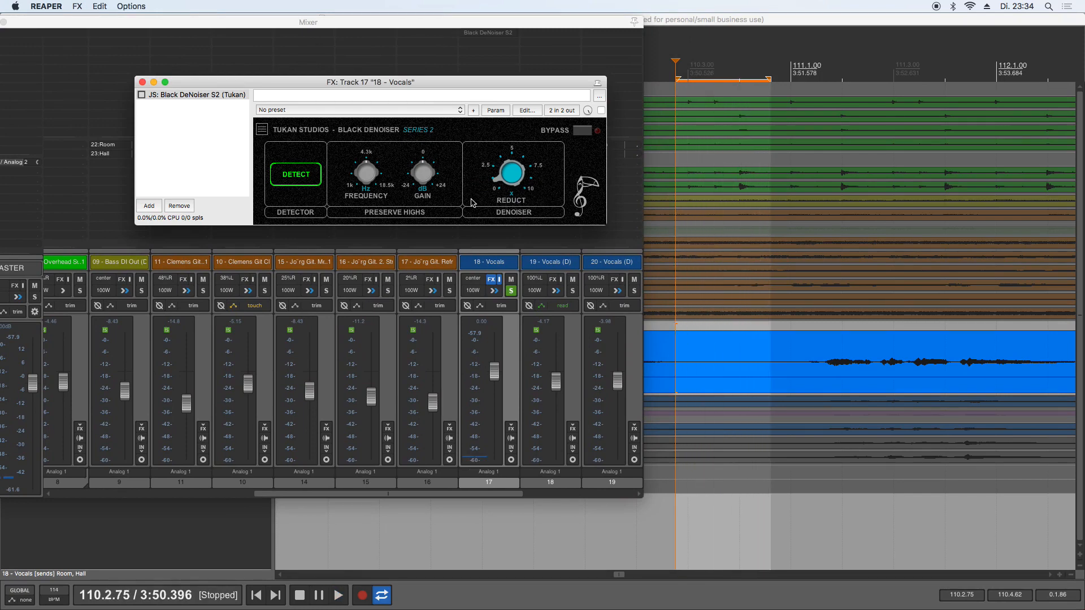
mouse_move(474, 340)
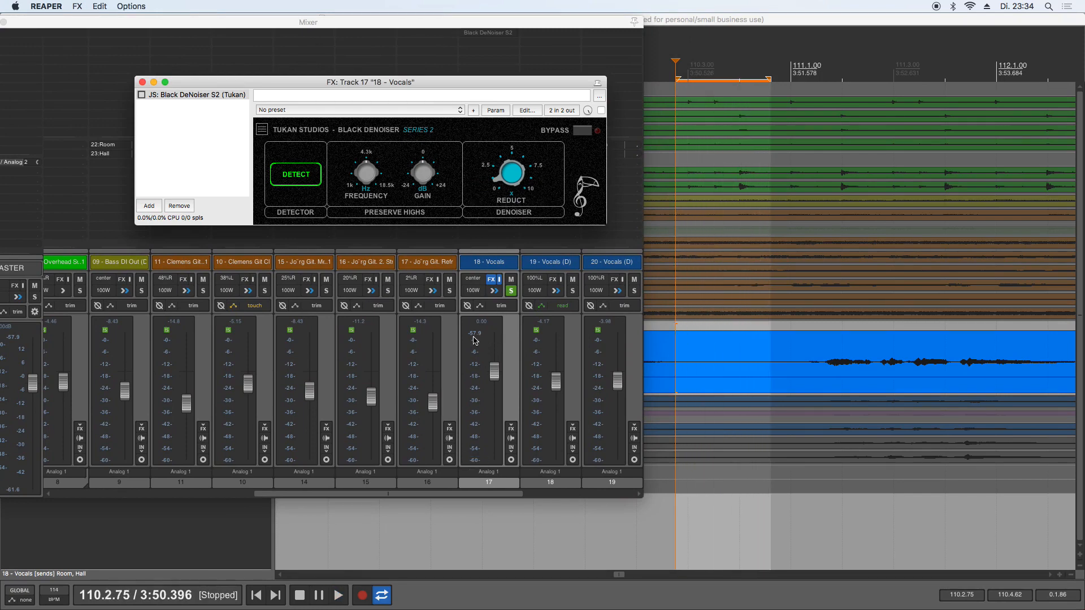
mouse_move(475, 339)
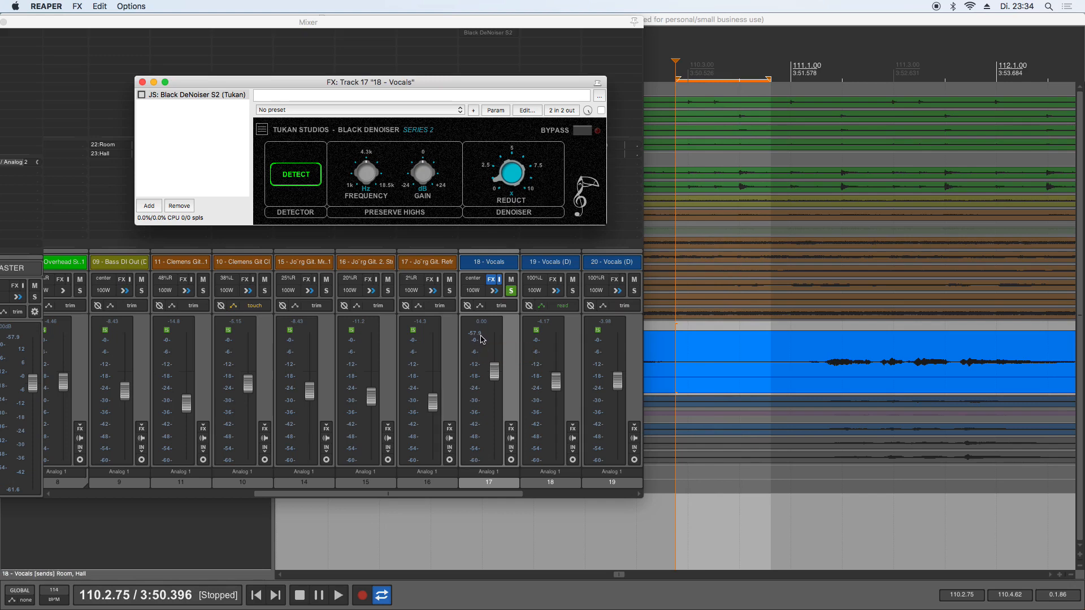
mouse_move(481, 339)
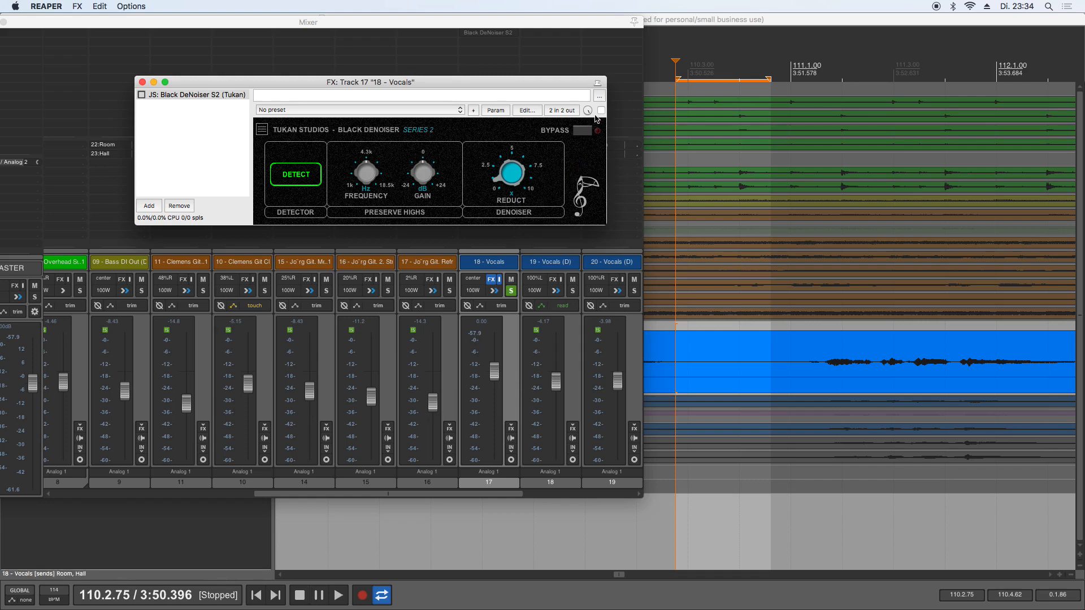
click(600, 110)
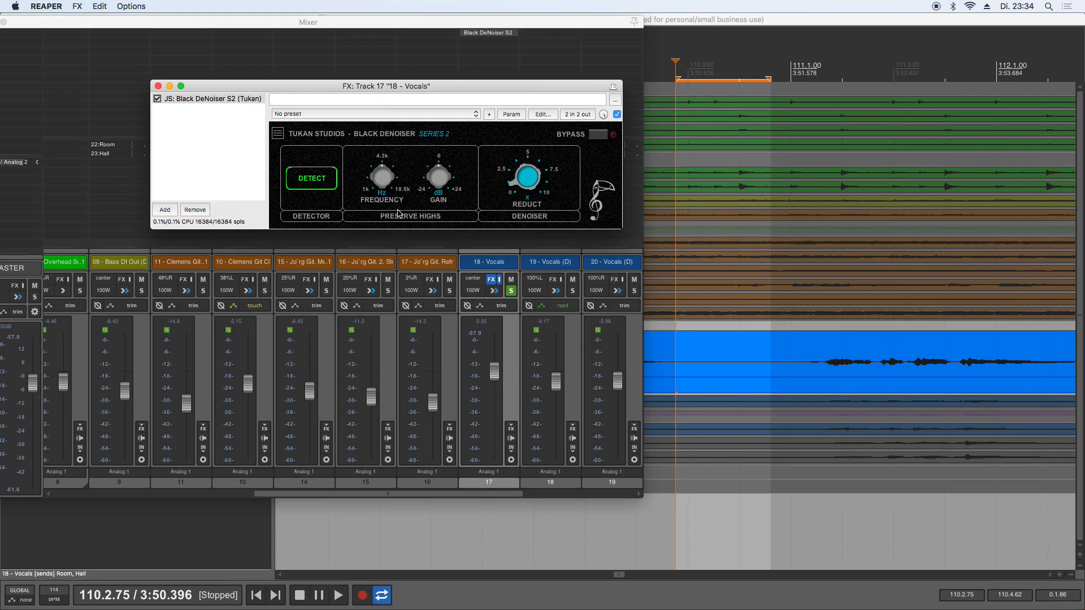
mouse_move(333, 212)
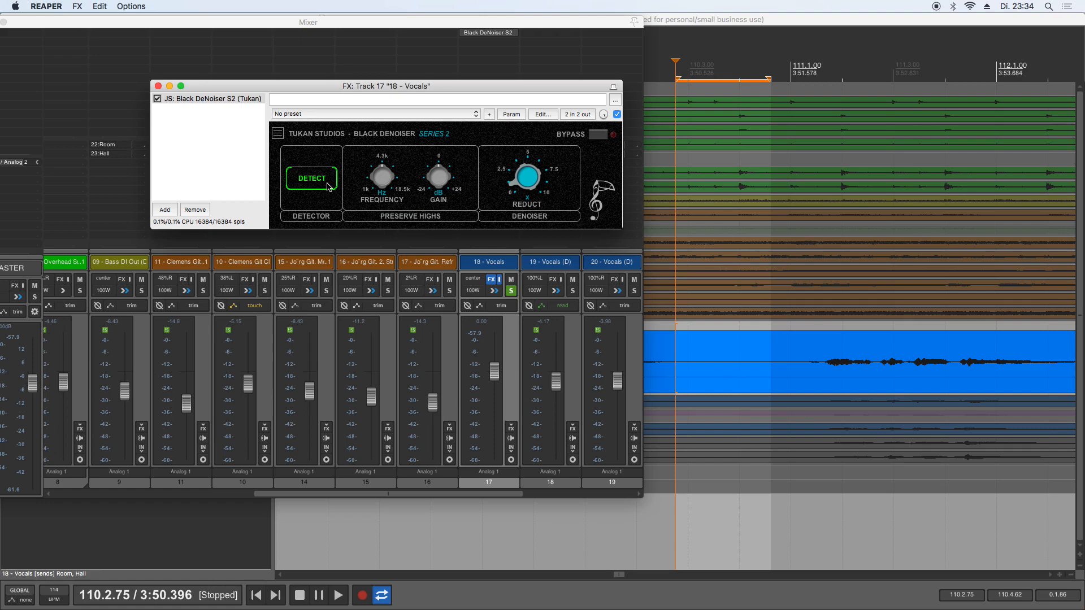
- Run DETECT briefly during playback, then set the REDUCT knob to about 2.47
click(338, 595)
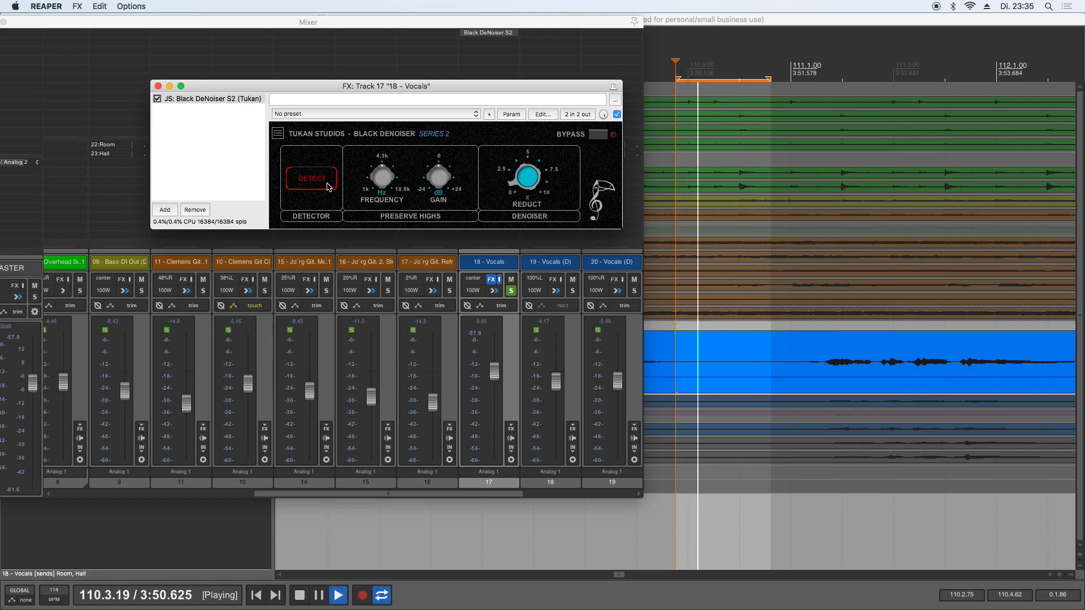
click(310, 178)
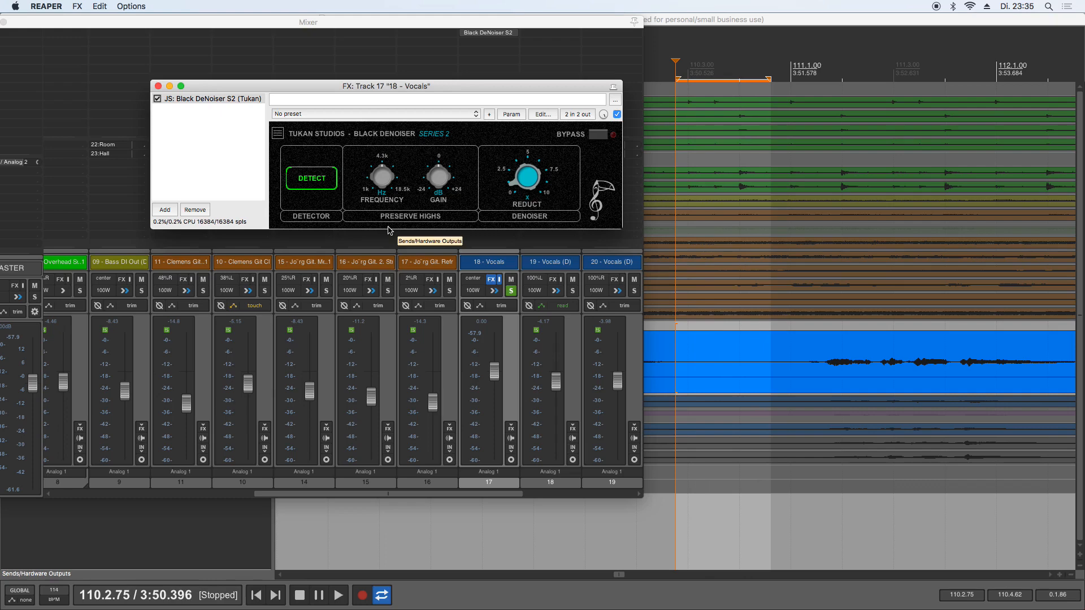
drag(527, 175, 533, 172)
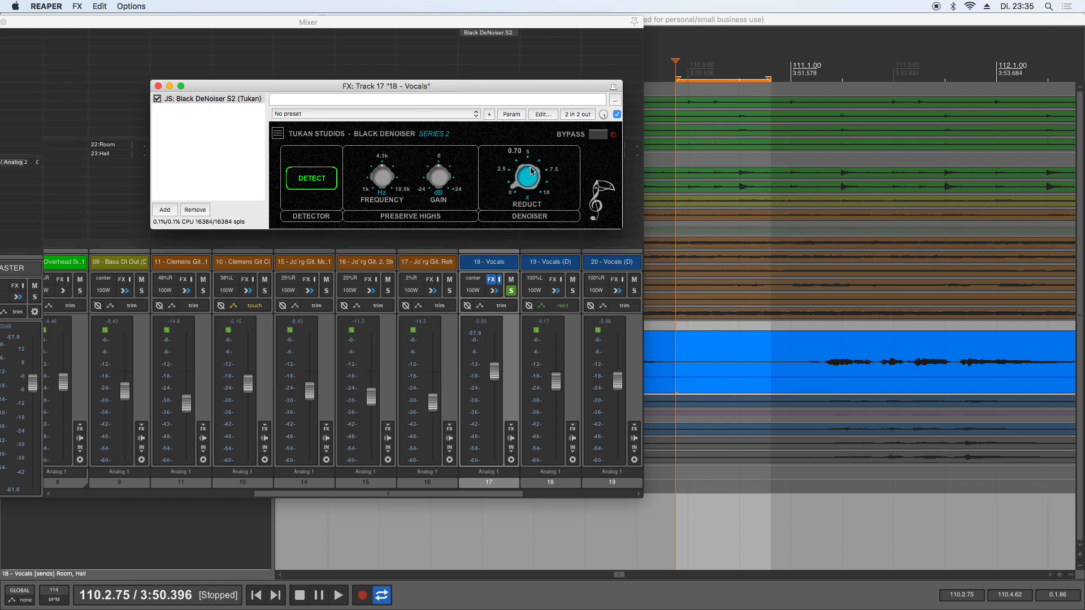
drag(526, 172, 530, 152)
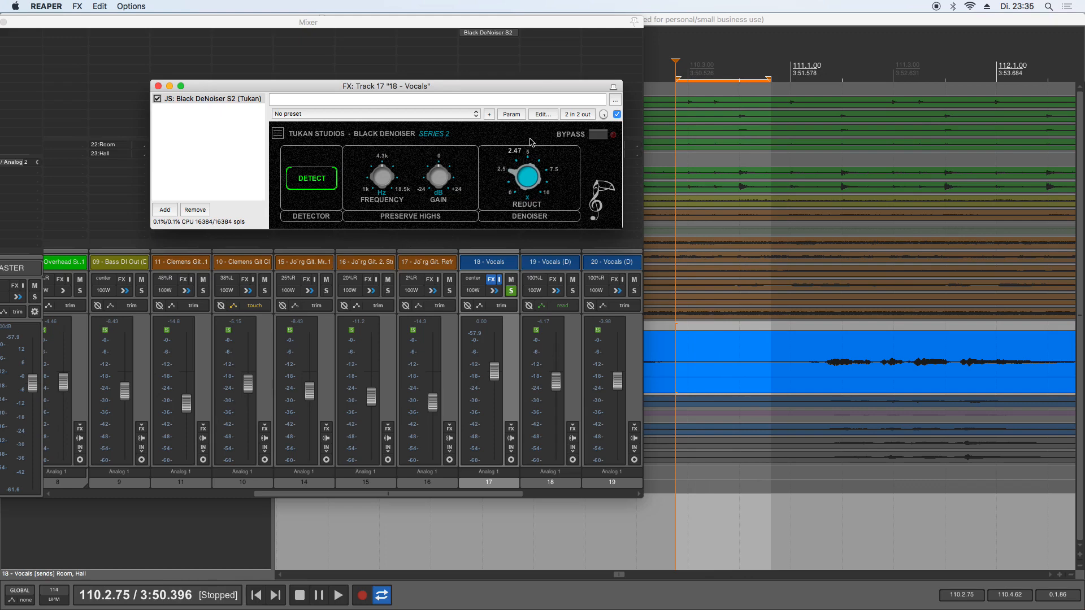
mouse_move(531, 203)
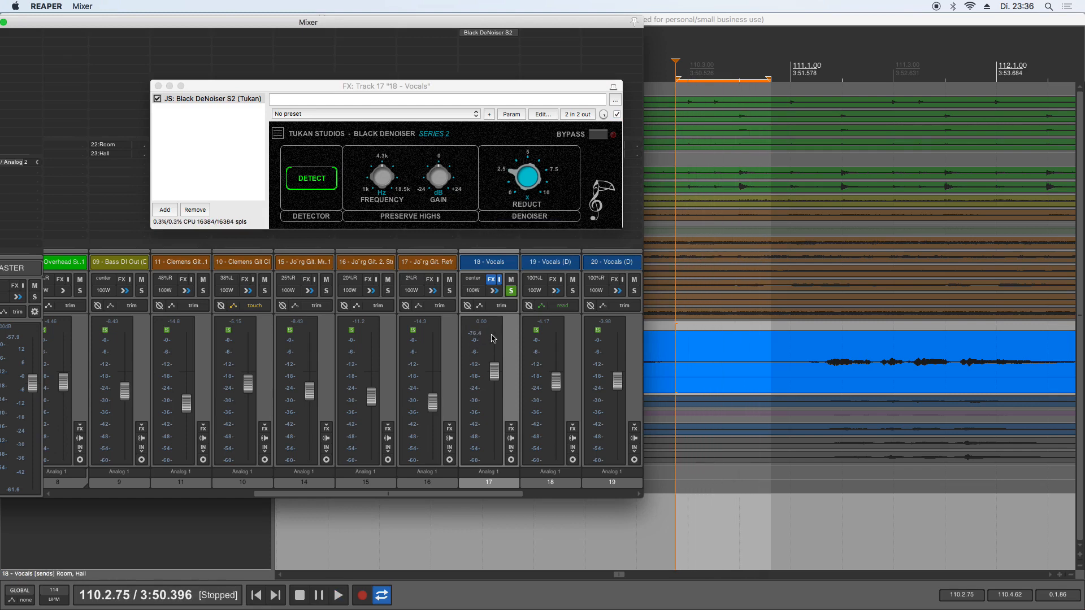
mouse_move(484, 339)
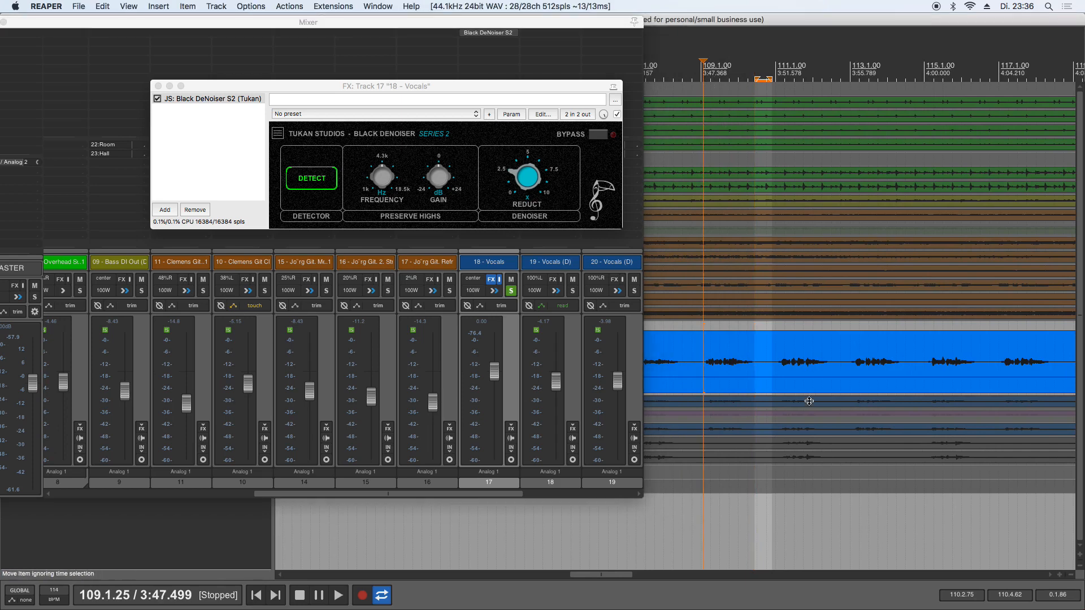
click(339, 595)
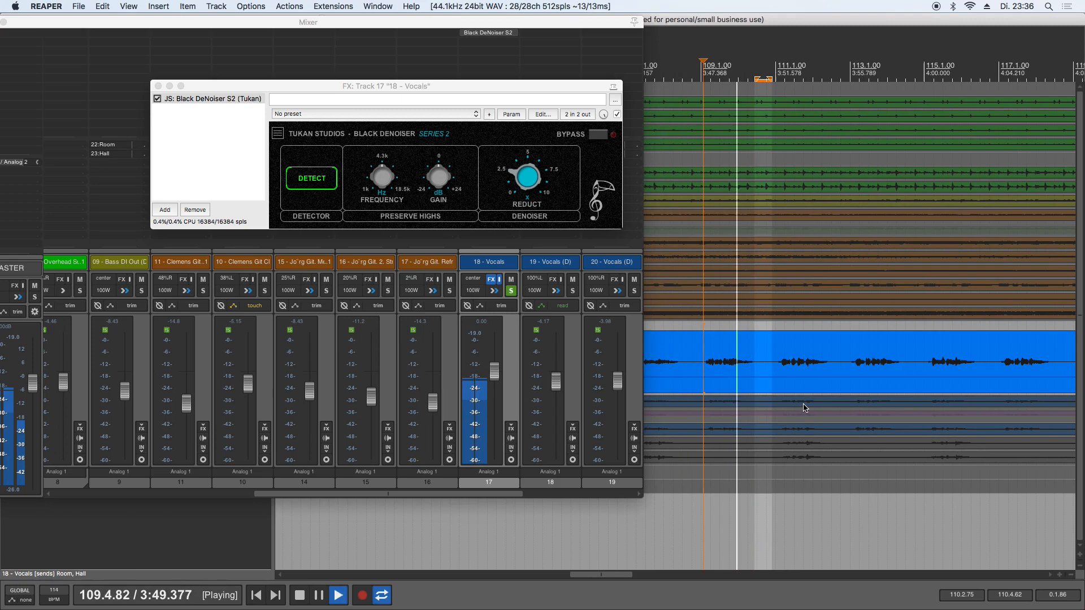
click(318, 595)
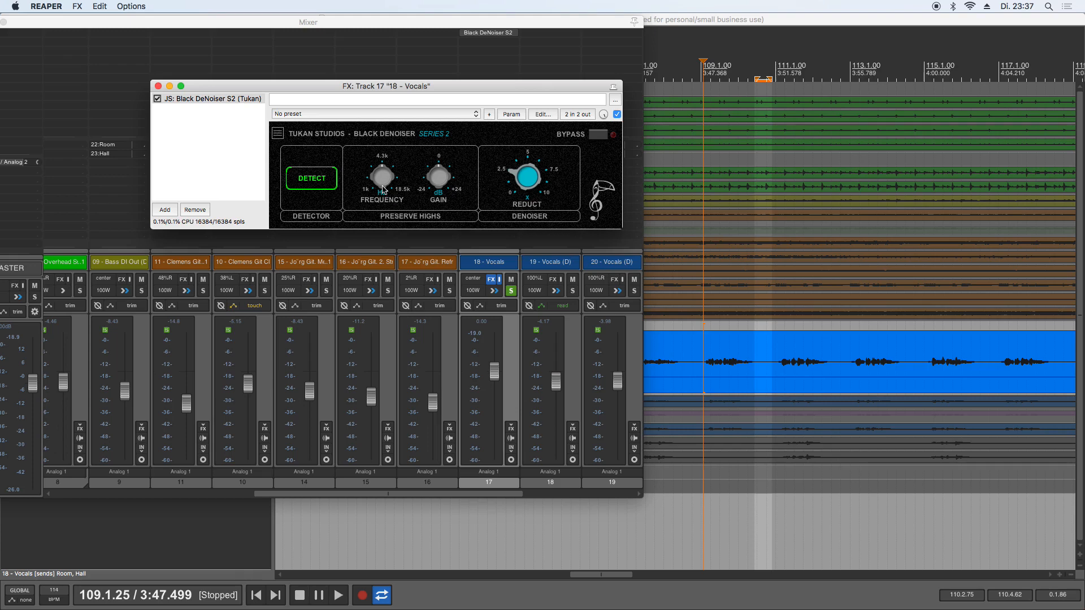
- Set Preserve Highs frequency to about 3242 Hz and gain to about 7.2 dB
drag(381, 174, 383, 194)
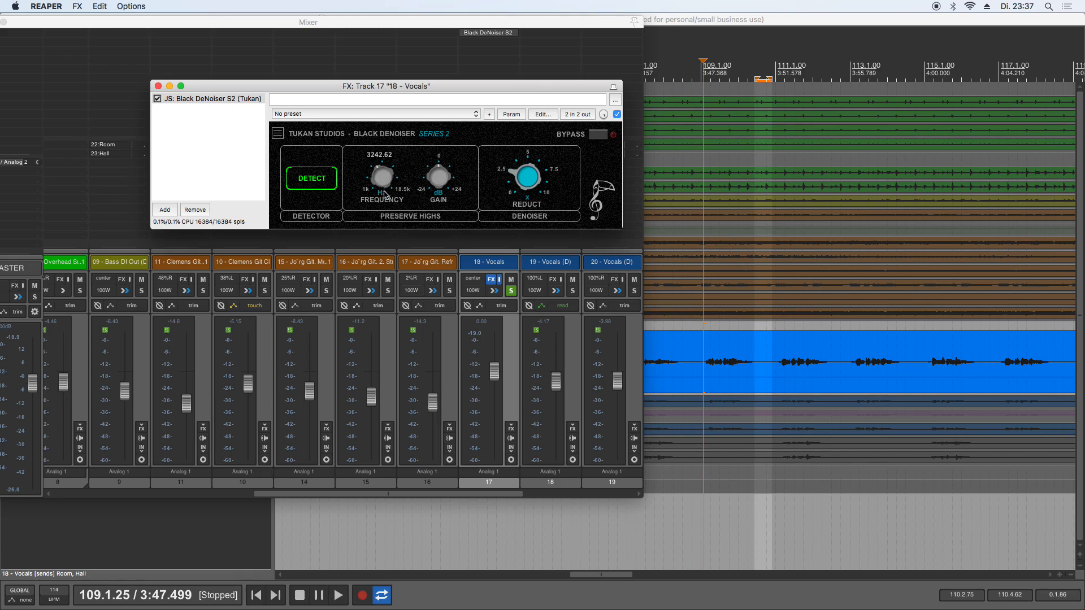
drag(437, 175, 438, 156)
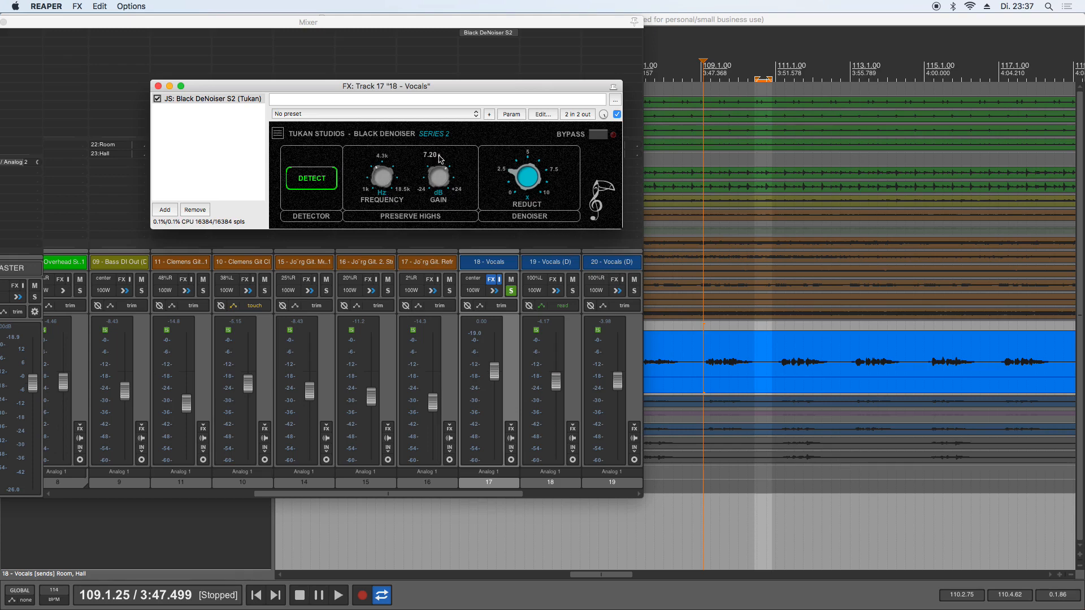
drag(438, 174, 439, 174)
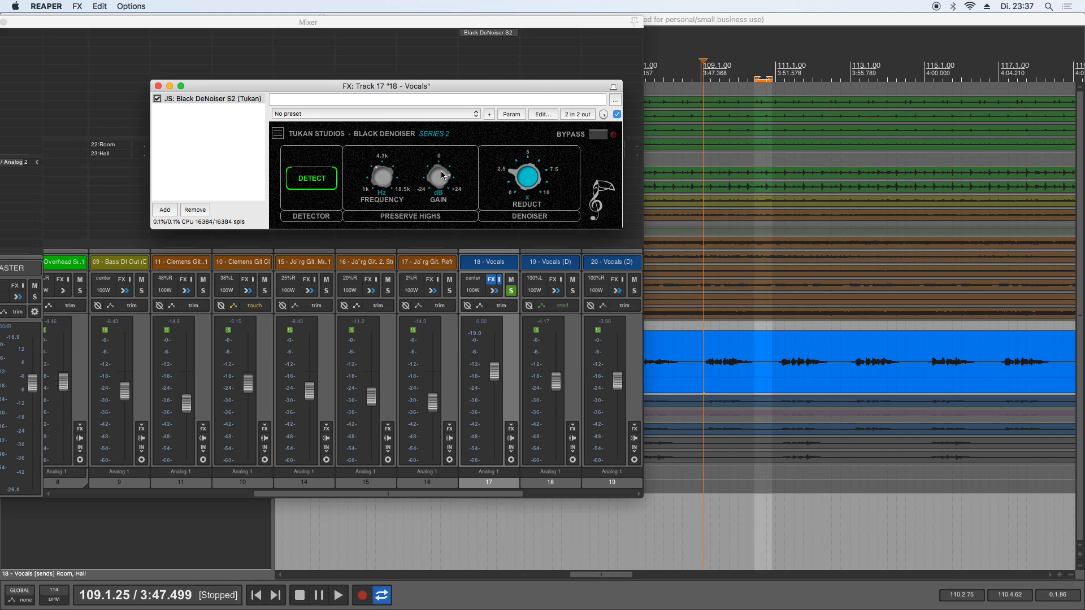
mouse_move(462, 230)
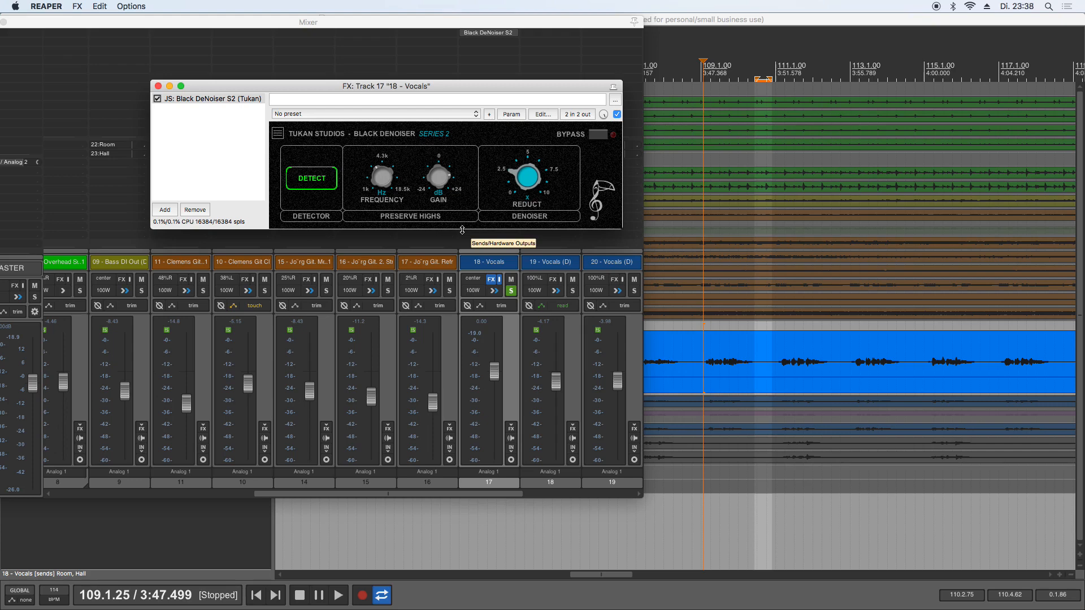
mouse_move(484, 195)
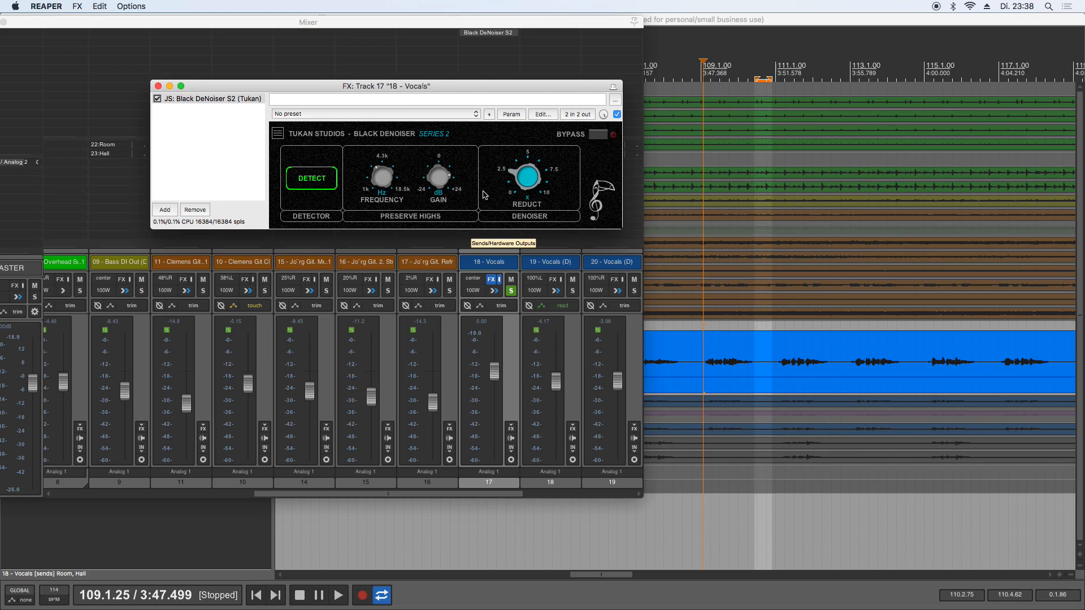
- Open the denoiser's hamburger menu to view Processing and Scaling options
click(278, 134)
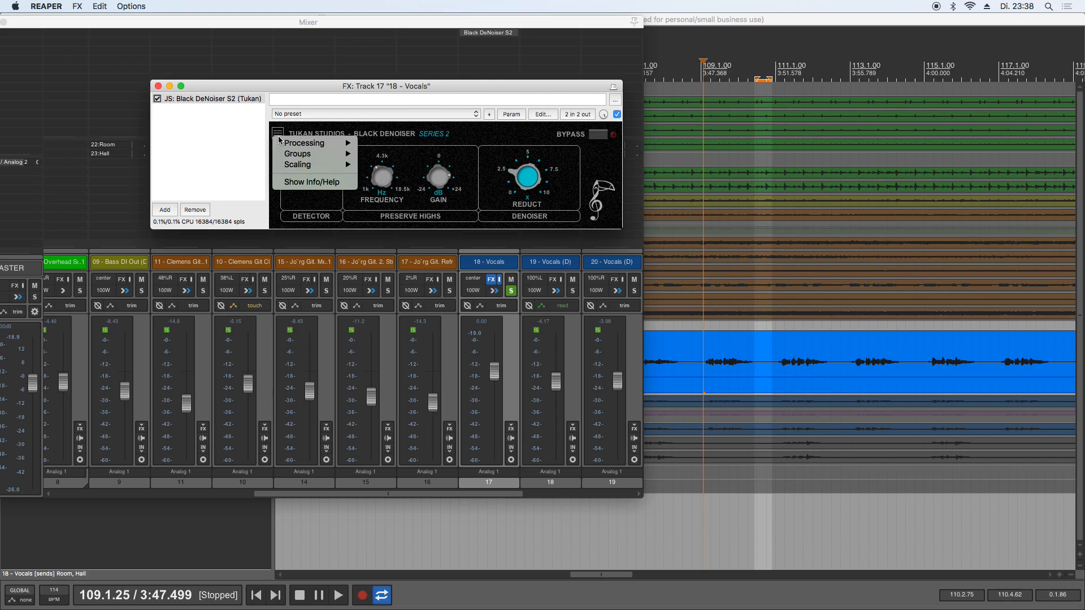
mouse_move(304, 143)
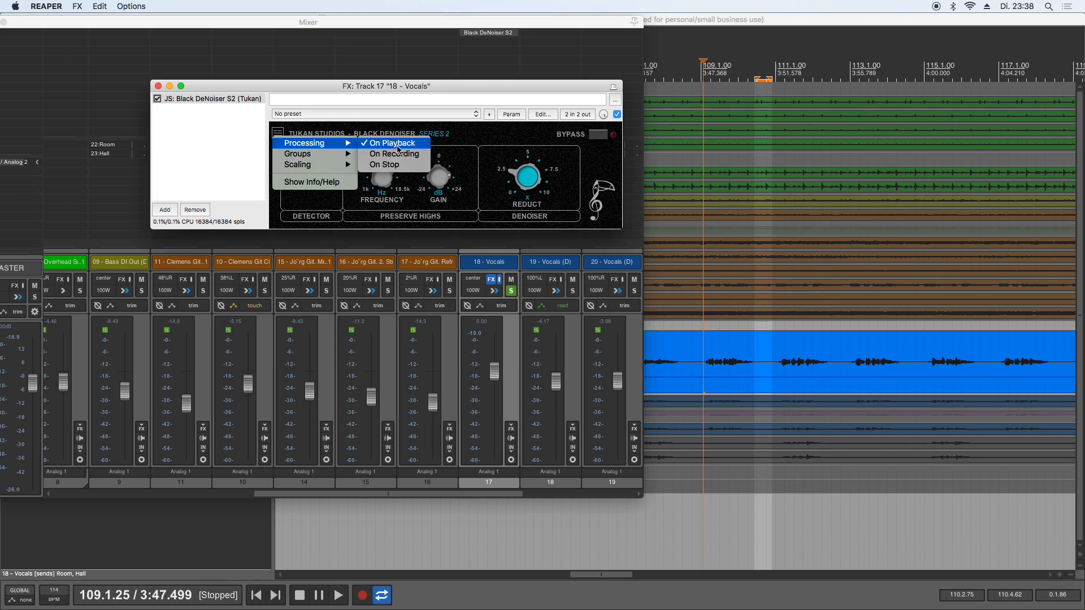
mouse_move(383, 164)
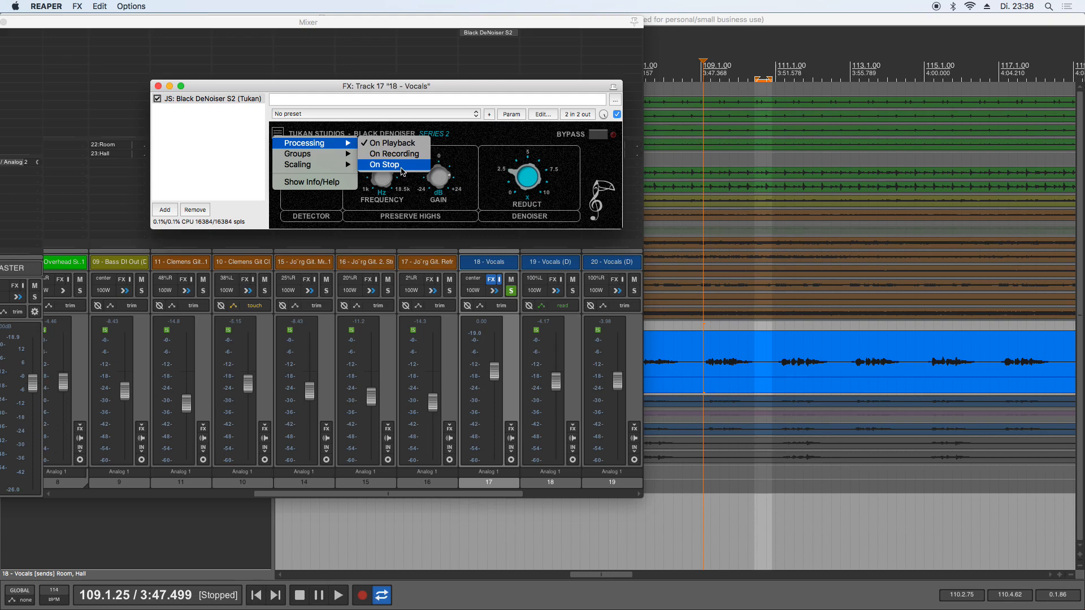
mouse_move(297, 164)
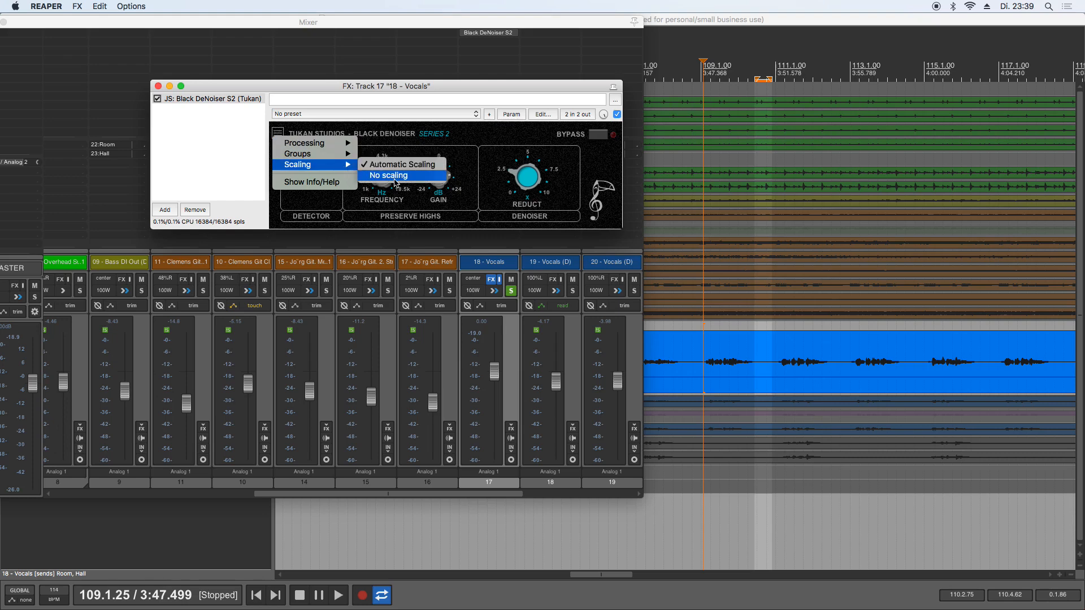
- Dismiss the denoiser options list without changing scaling
click(389, 175)
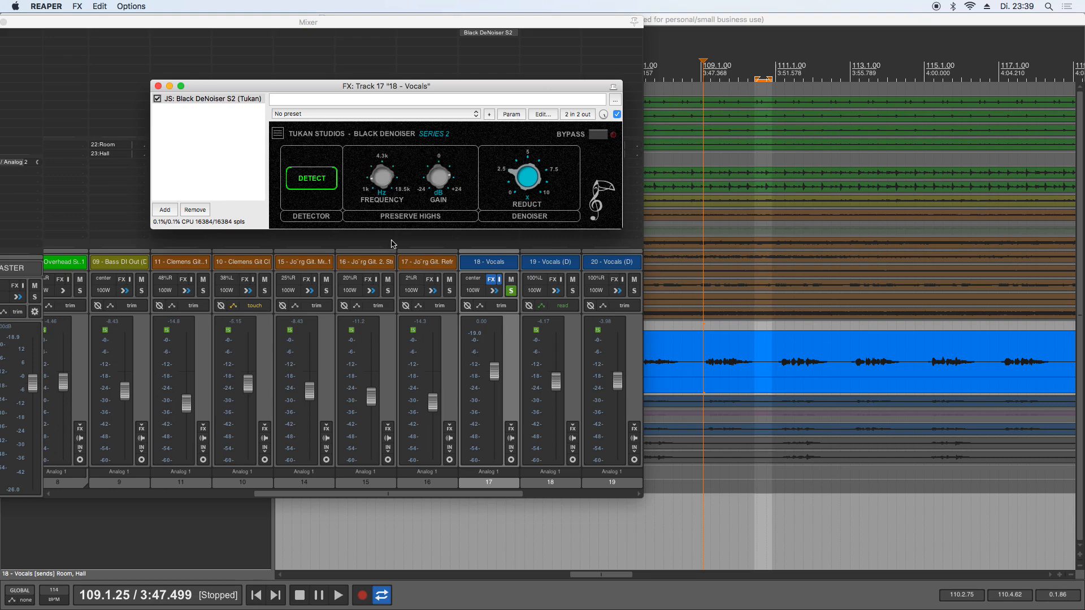
mouse_move(407, 209)
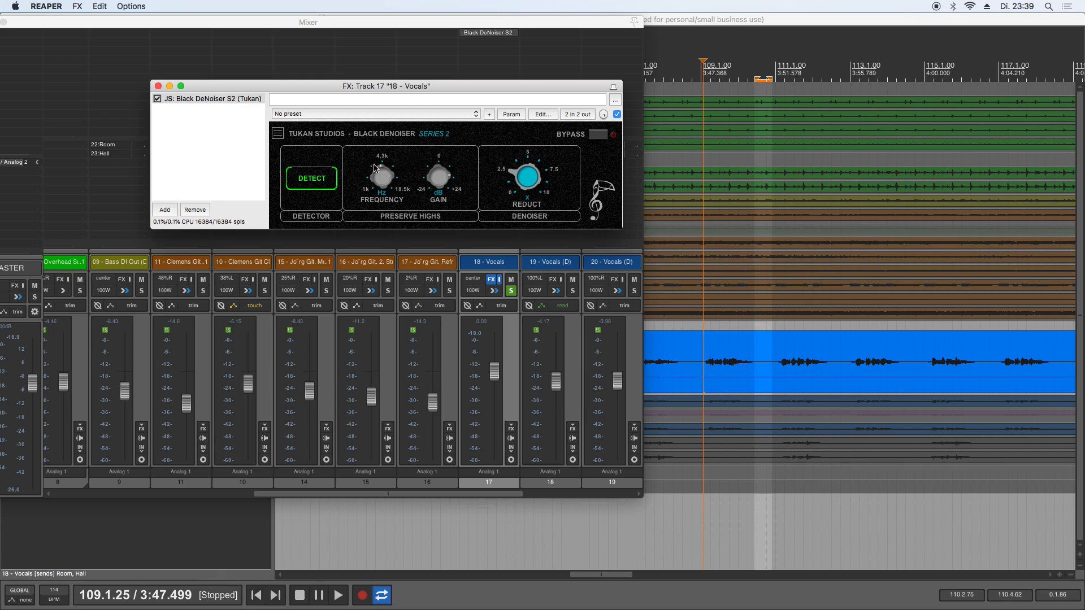
mouse_move(388, 187)
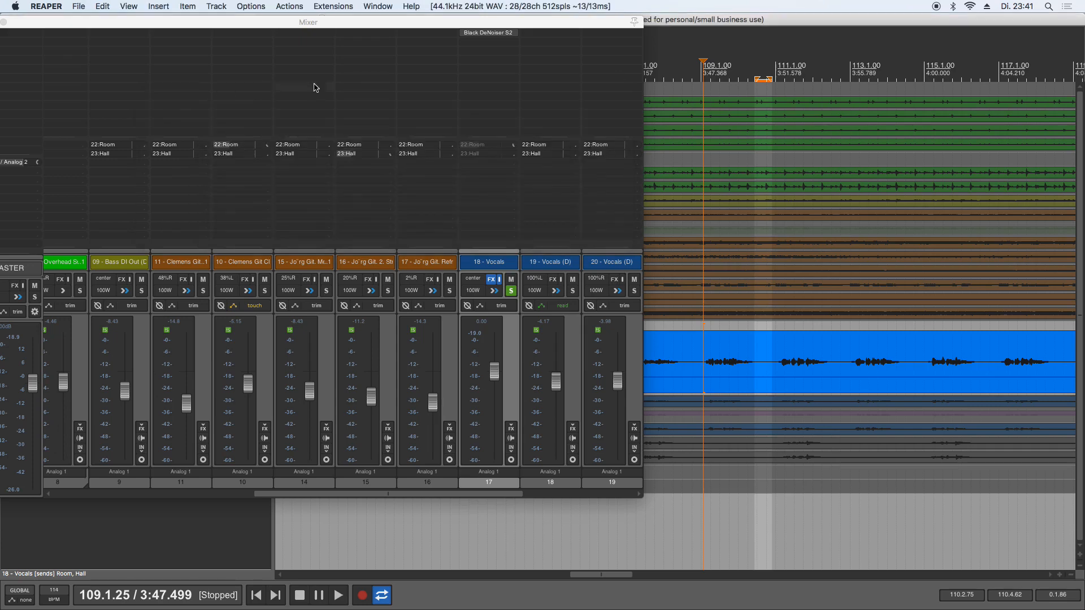
mouse_move(488, 33)
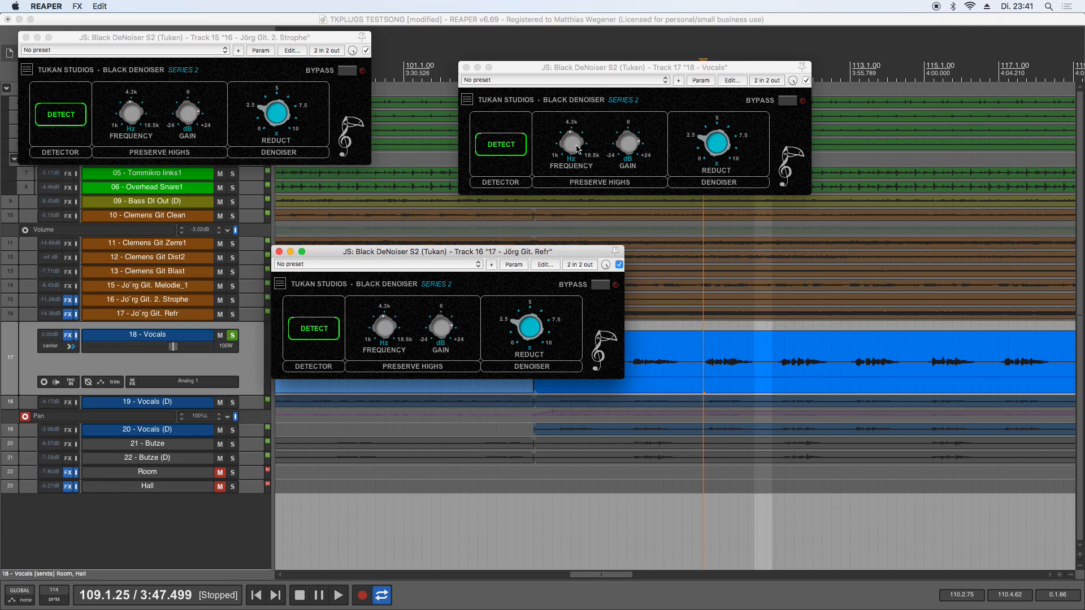
- Nudge the Vocals REDUCT knob and toggle DETECT on and off for the linked denoisers
drag(570, 143, 567, 152)
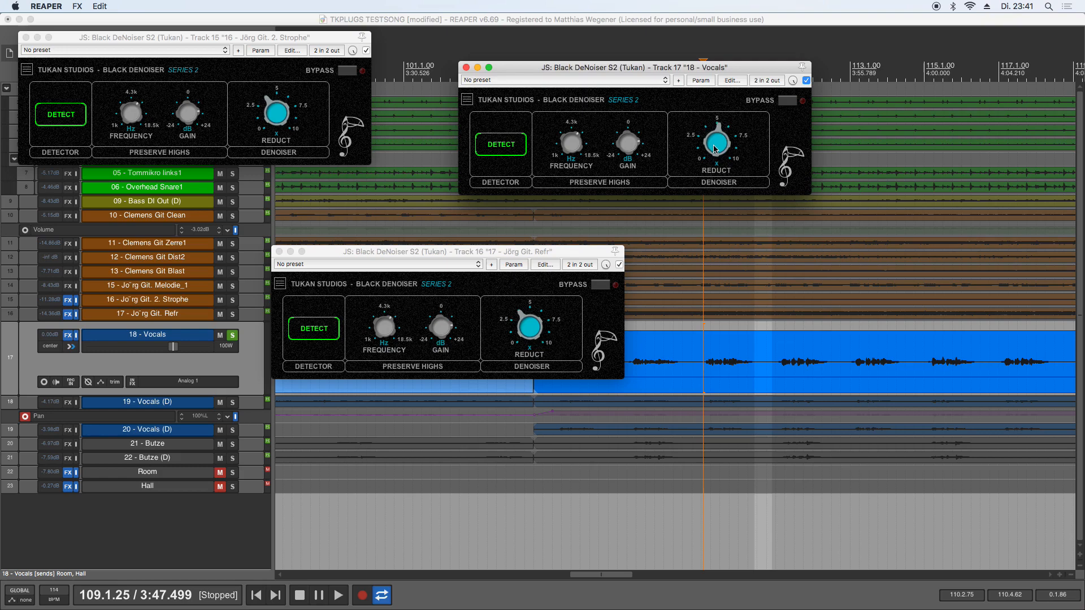
mouse_move(526, 172)
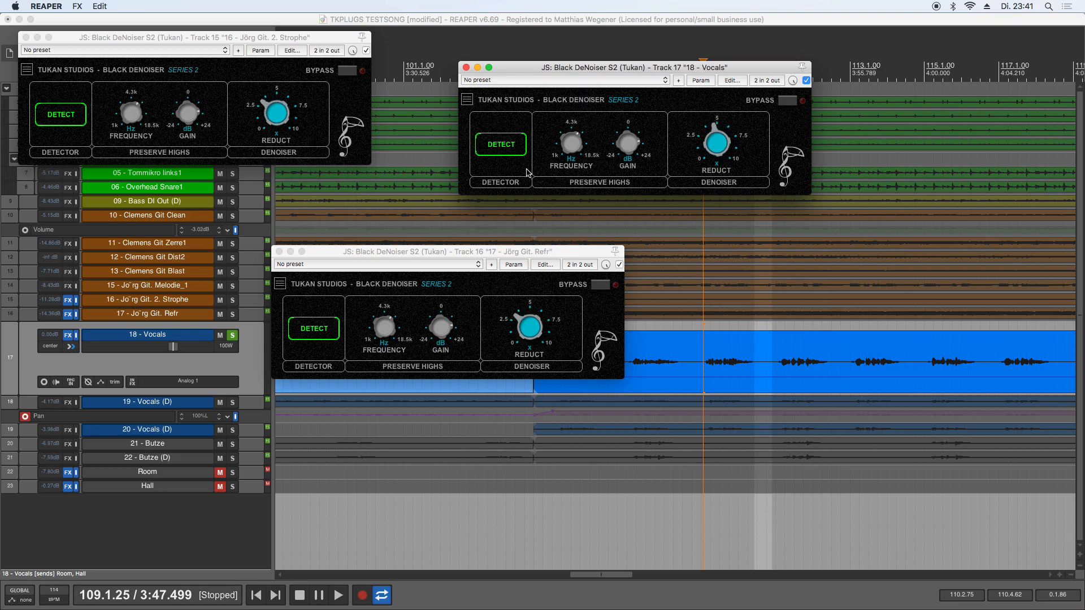
mouse_move(516, 158)
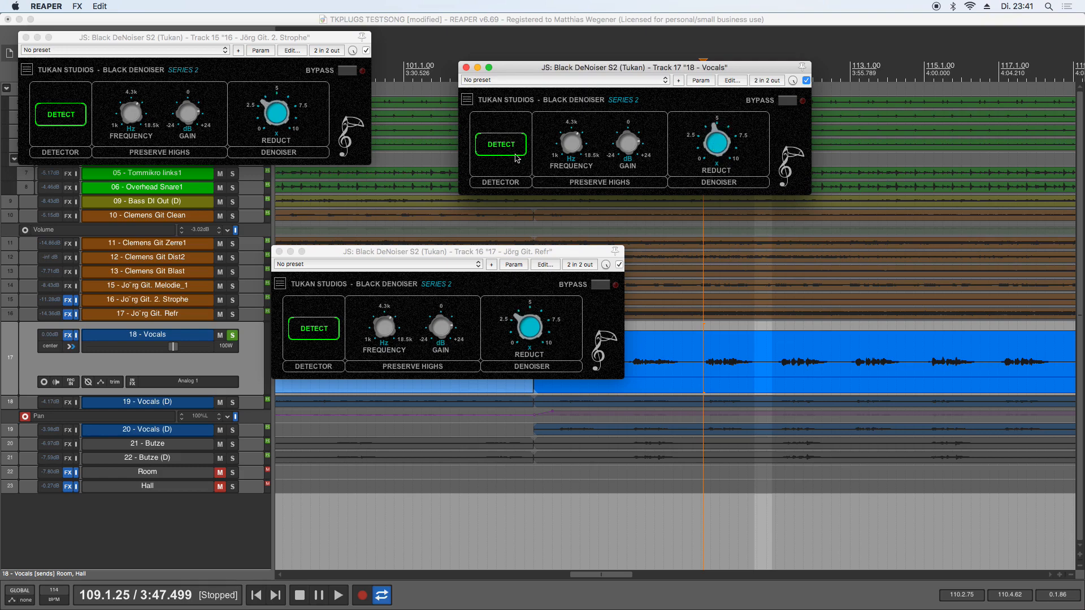
click(500, 144)
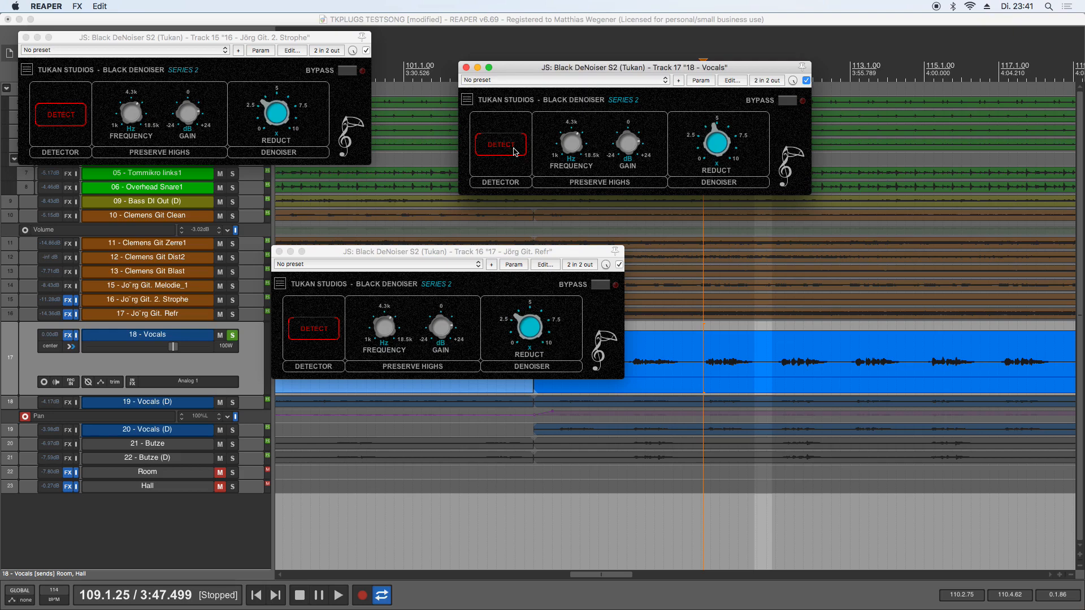
click(500, 144)
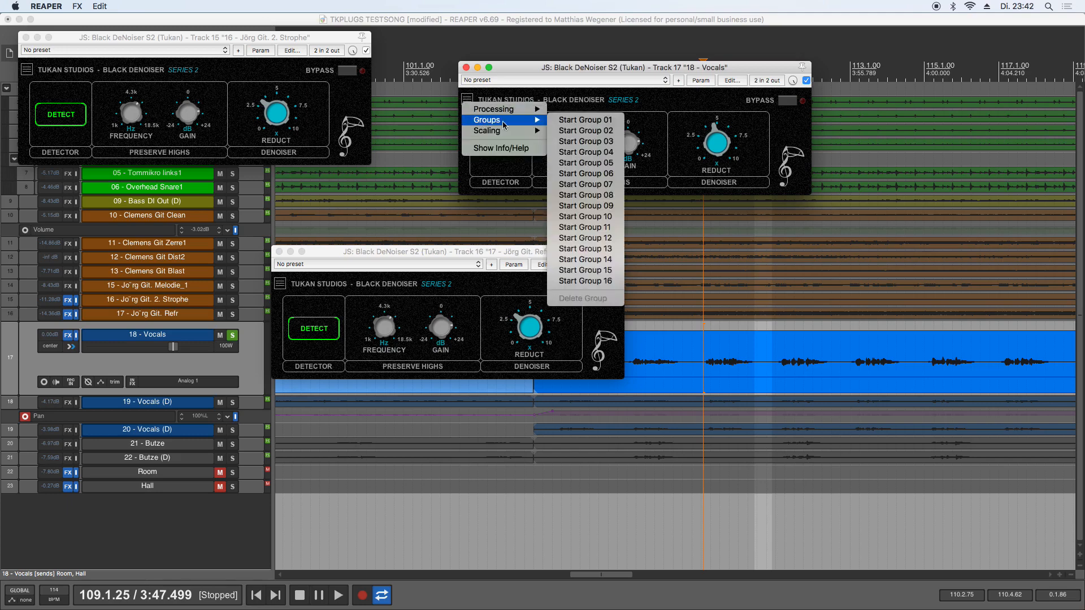
- Choose Start Group 09 from the denoiser's Groups submenu
click(584, 249)
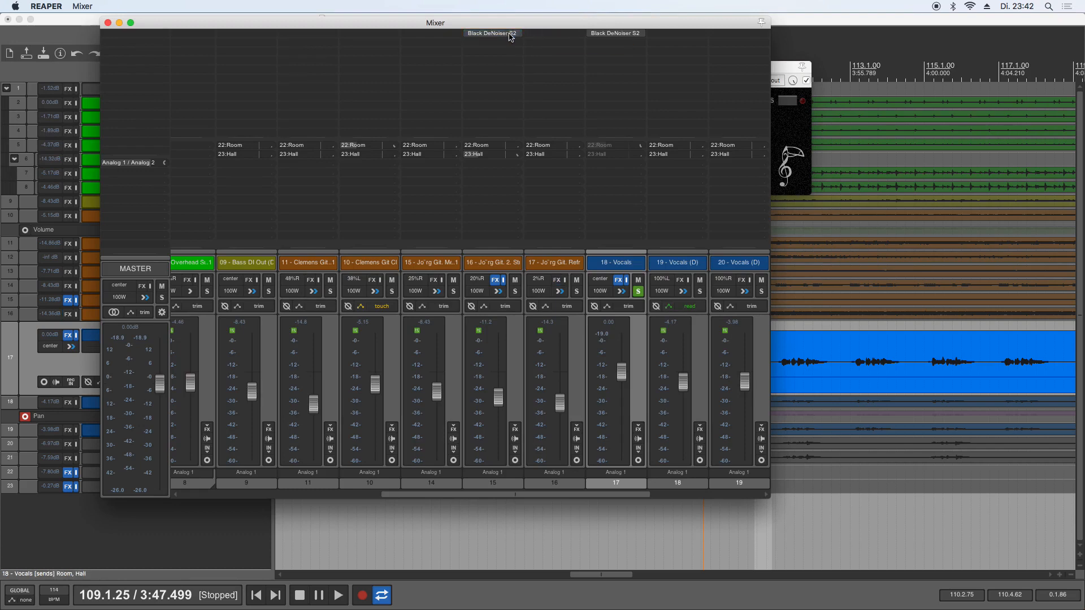
- Show the 18 - Vocals Black DeNoiser S2 embedded UI in its mixer strip
right_click(614, 33)
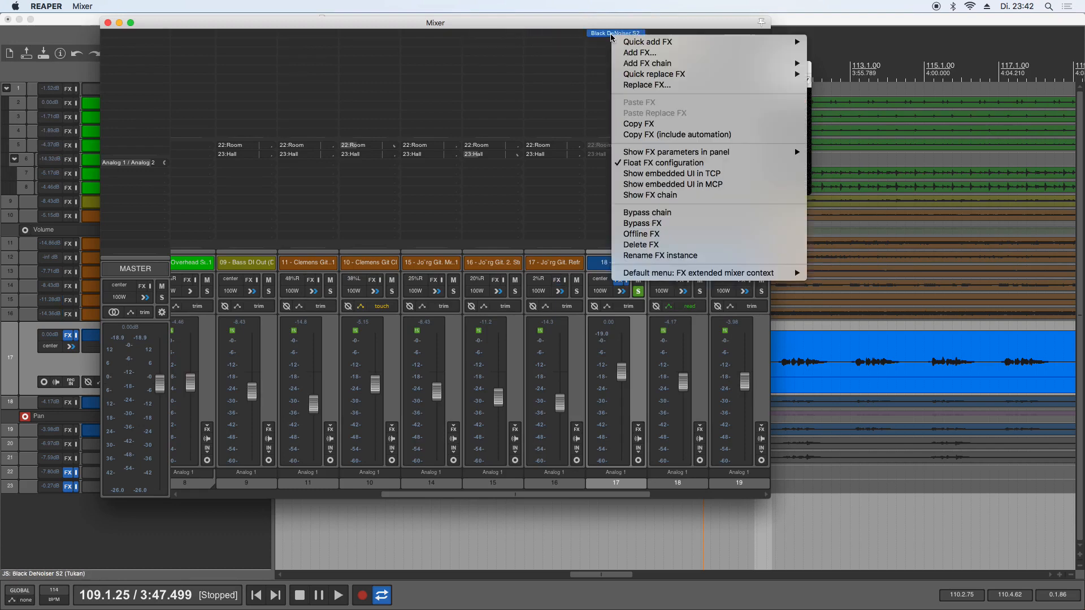
mouse_move(672, 184)
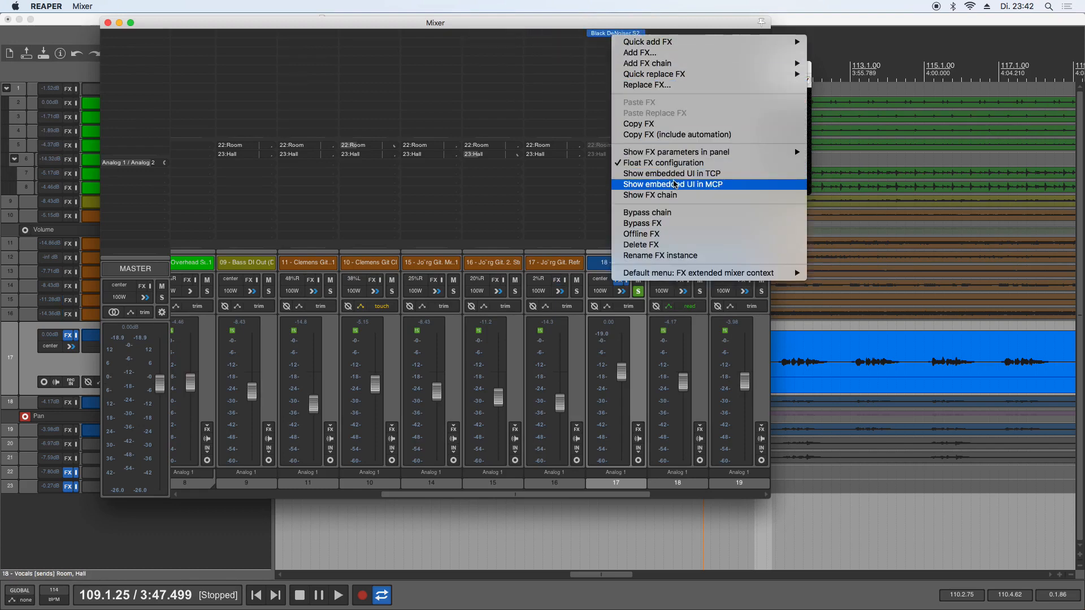
click(672, 185)
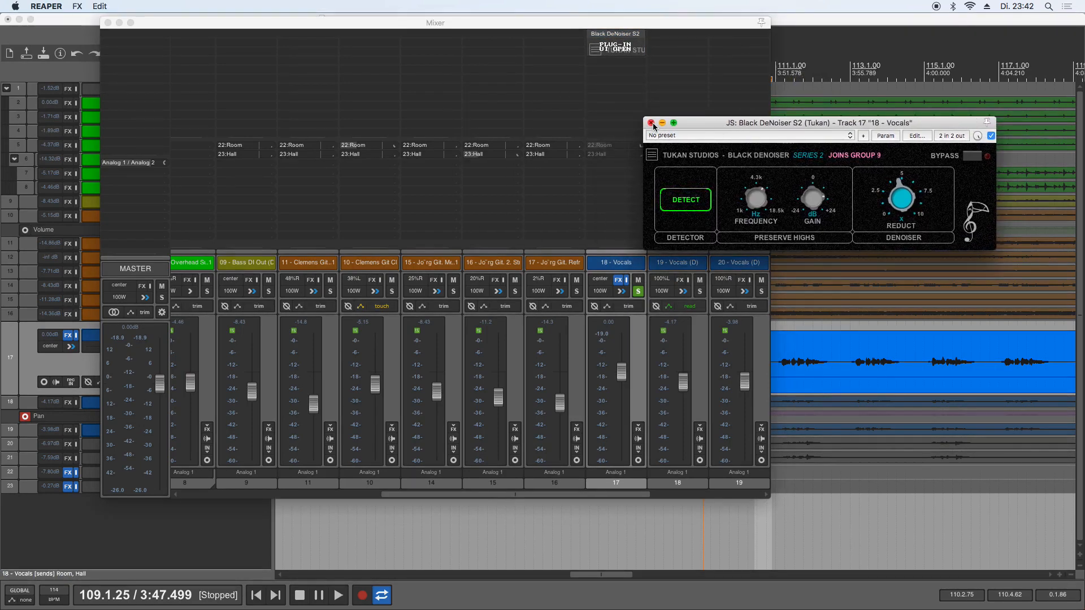
- Close the Vocals denoiser, toggle embedded Detect on guitar and Vocals strips, then reopen it
click(651, 123)
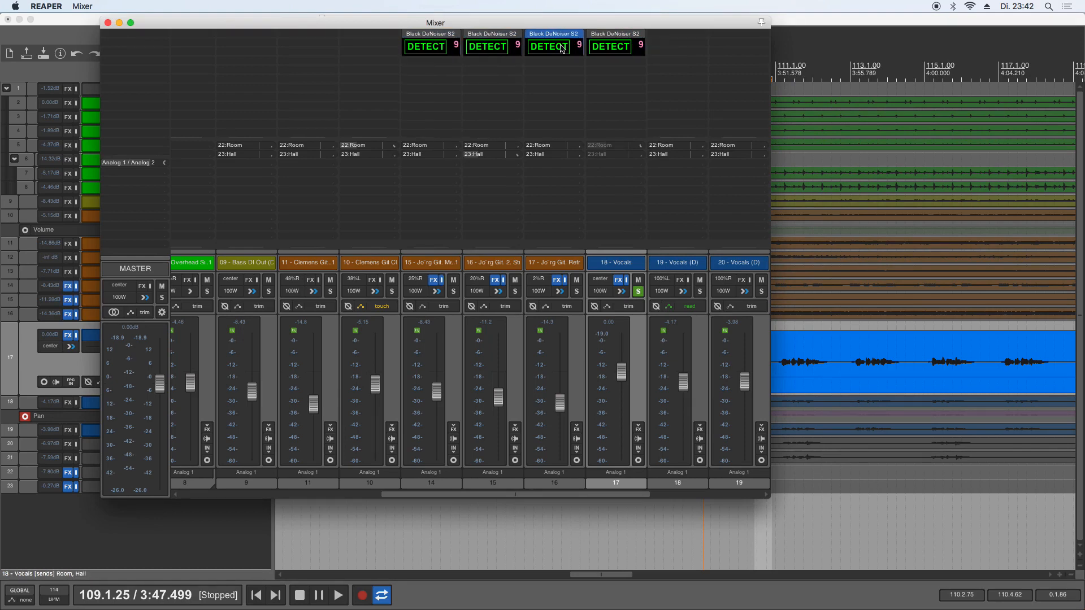
click(613, 33)
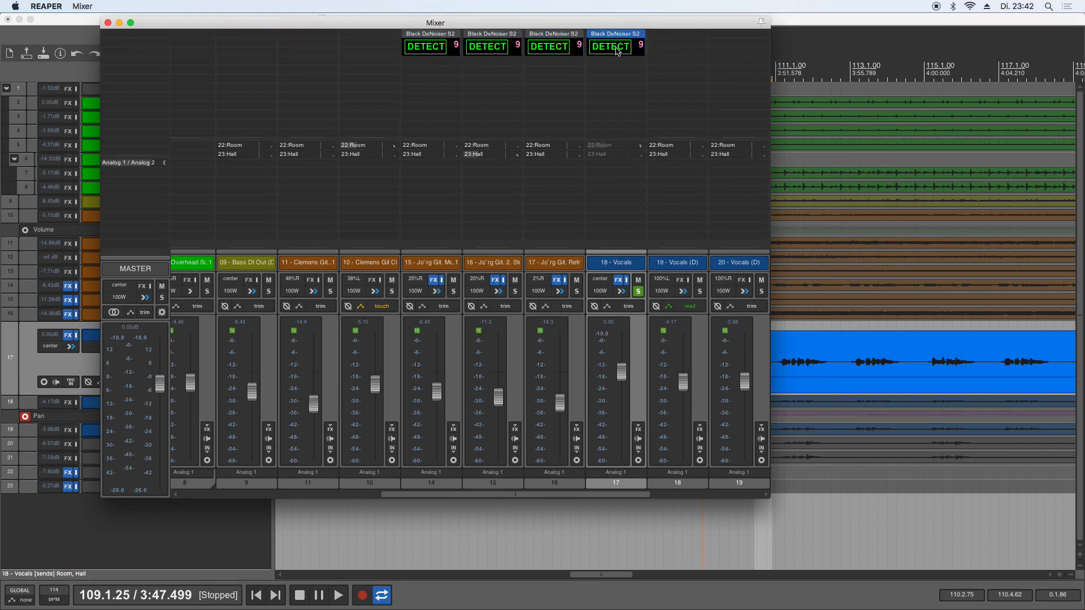
click(610, 46)
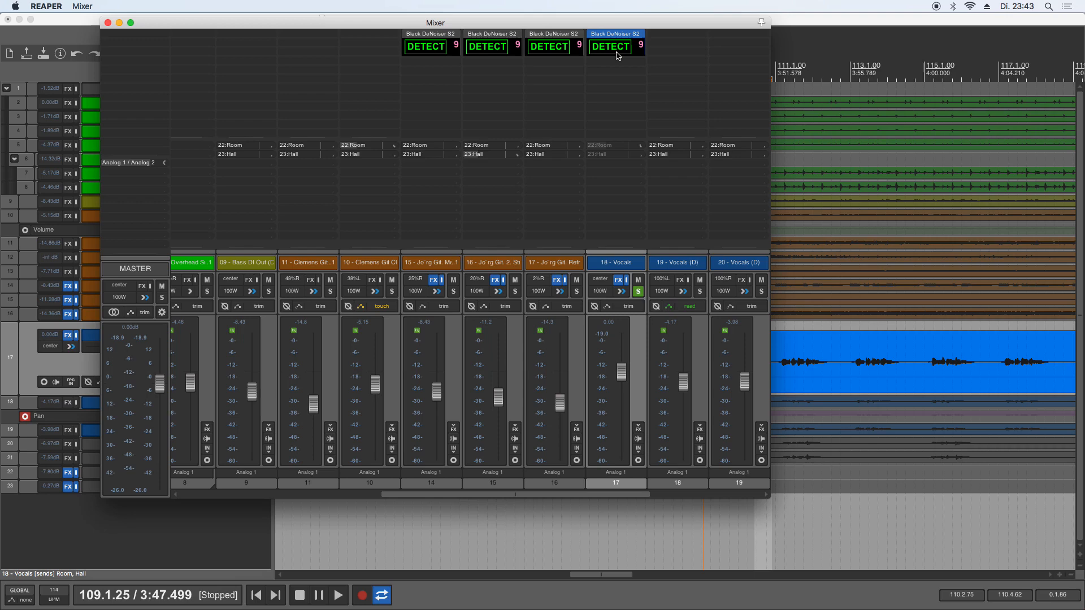
click(614, 46)
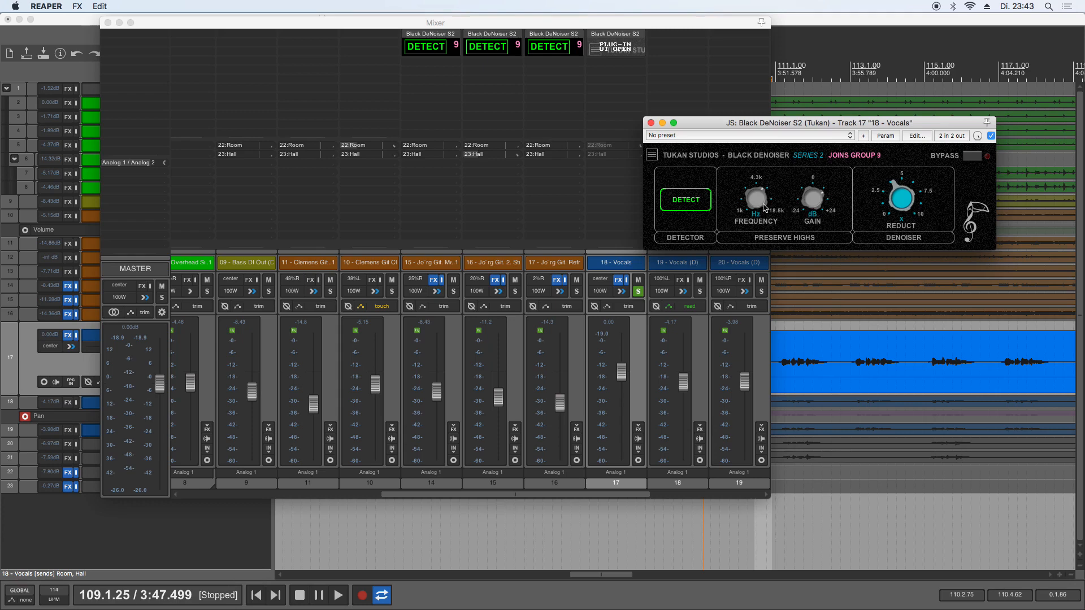
- Close and reopen the Vocals DeNoiser window, then drag it toward the mixer's centre
click(649, 122)
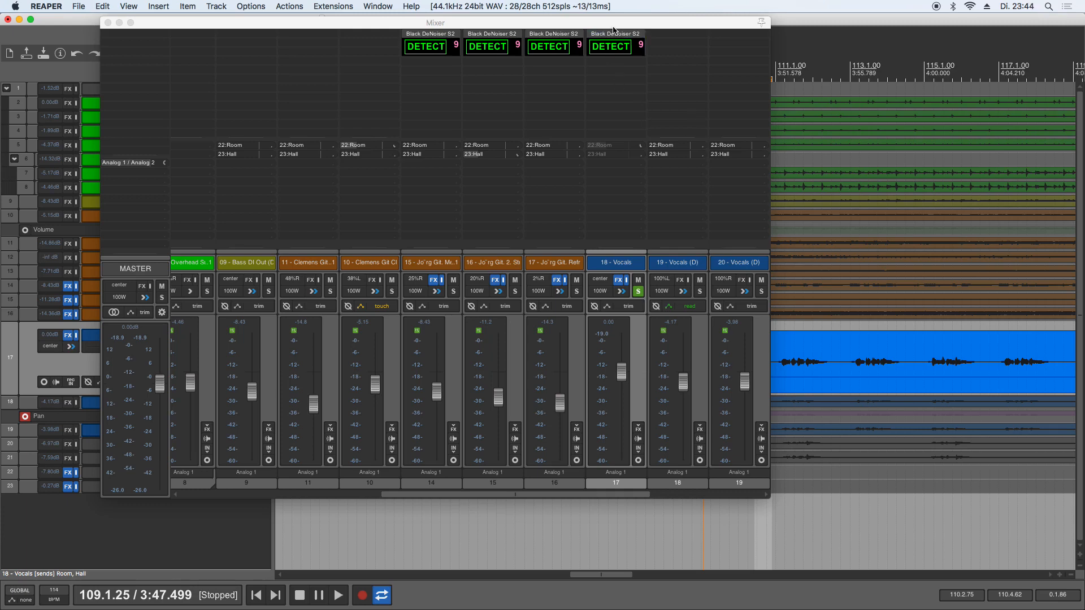
click(610, 47)
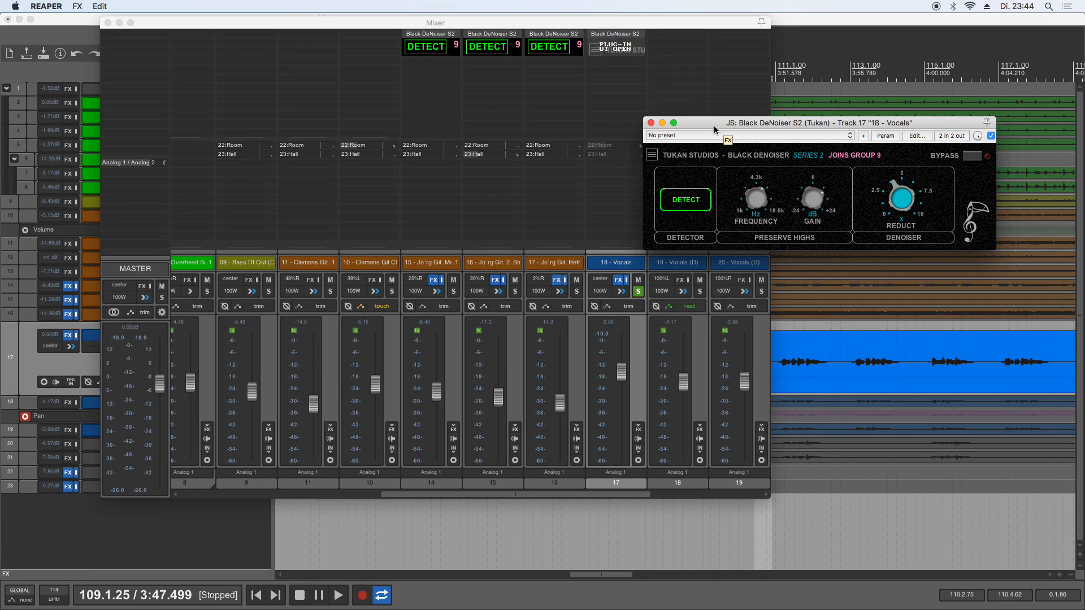
drag(816, 122, 522, 96)
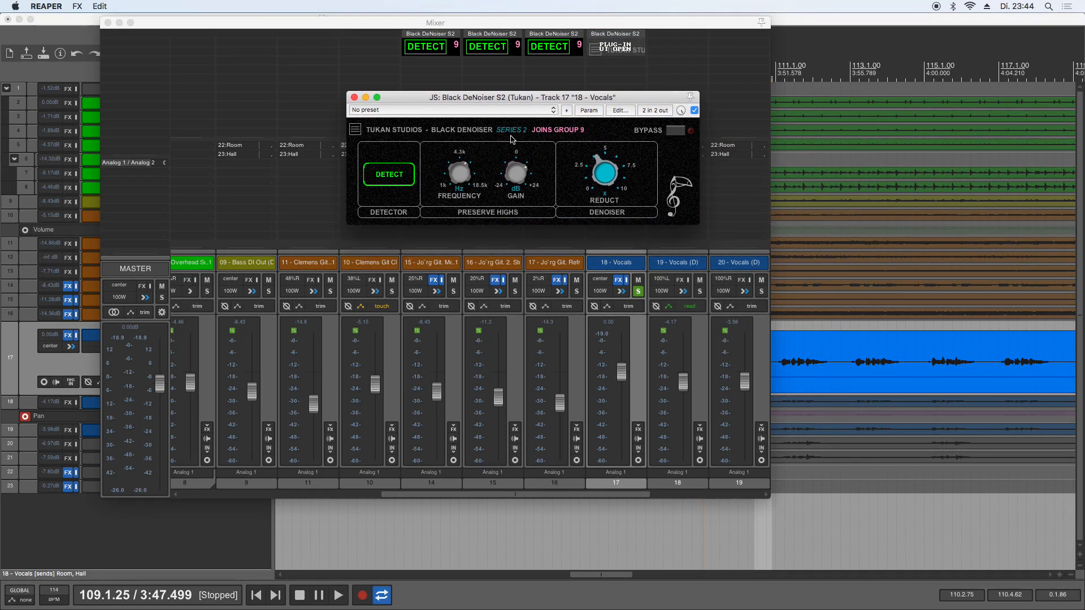
mouse_move(504, 168)
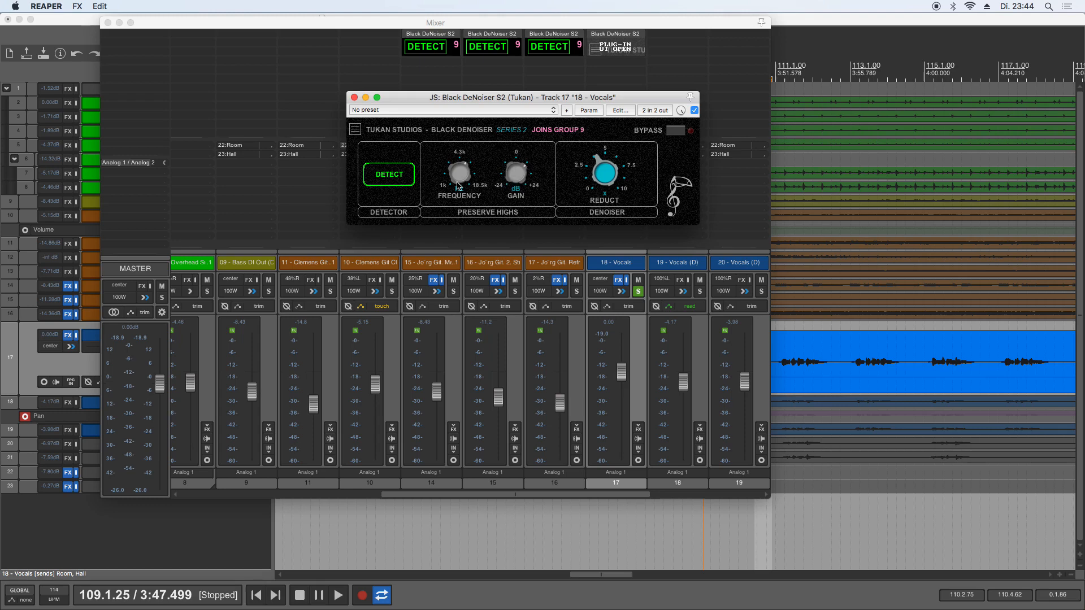
mouse_move(498, 201)
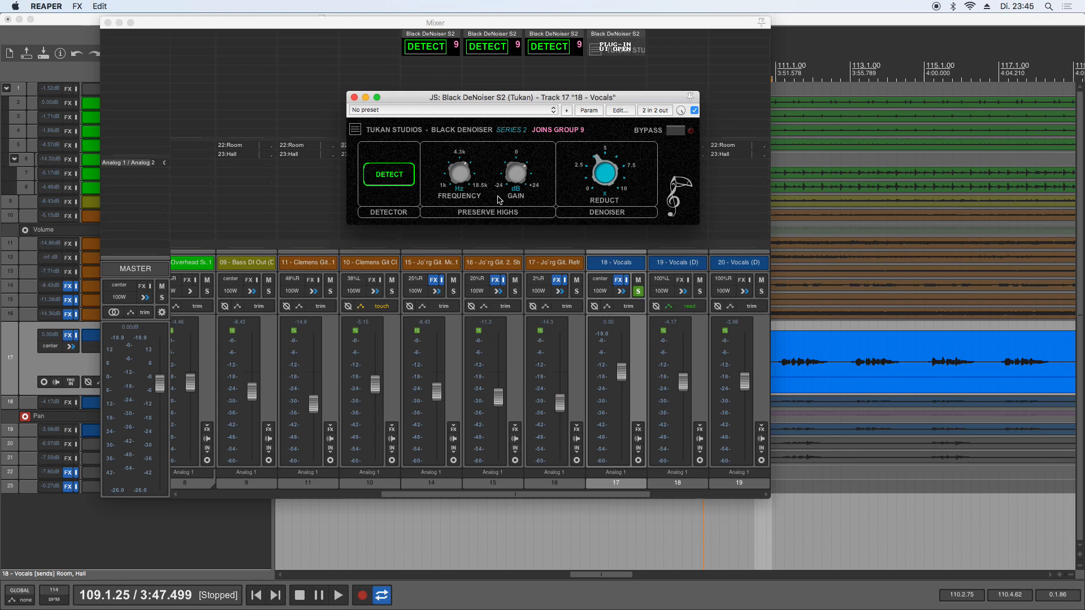
mouse_move(626, 134)
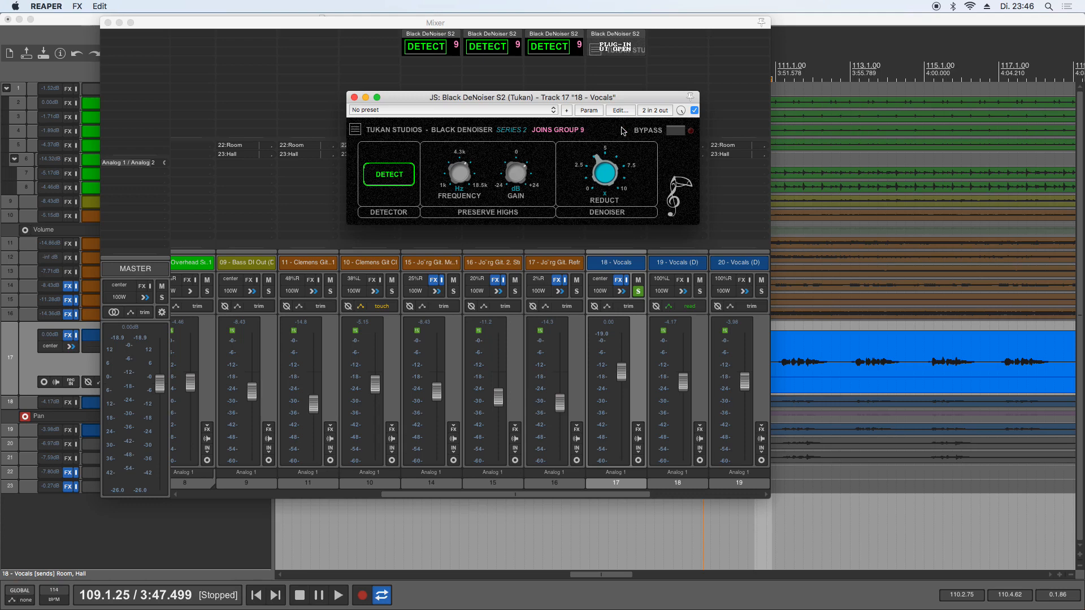
mouse_move(598, 112)
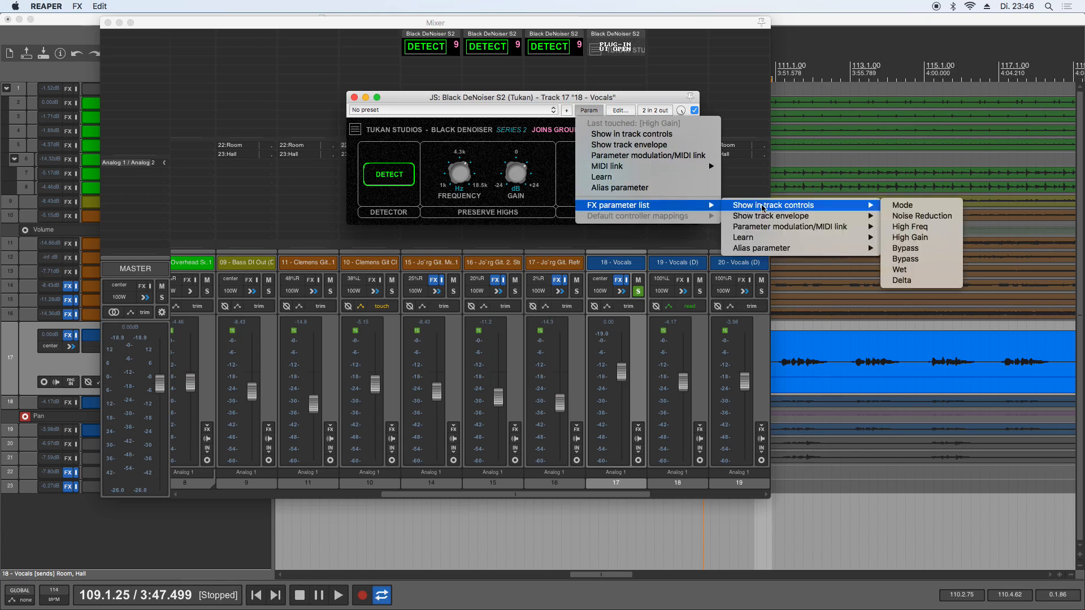
mouse_move(902, 205)
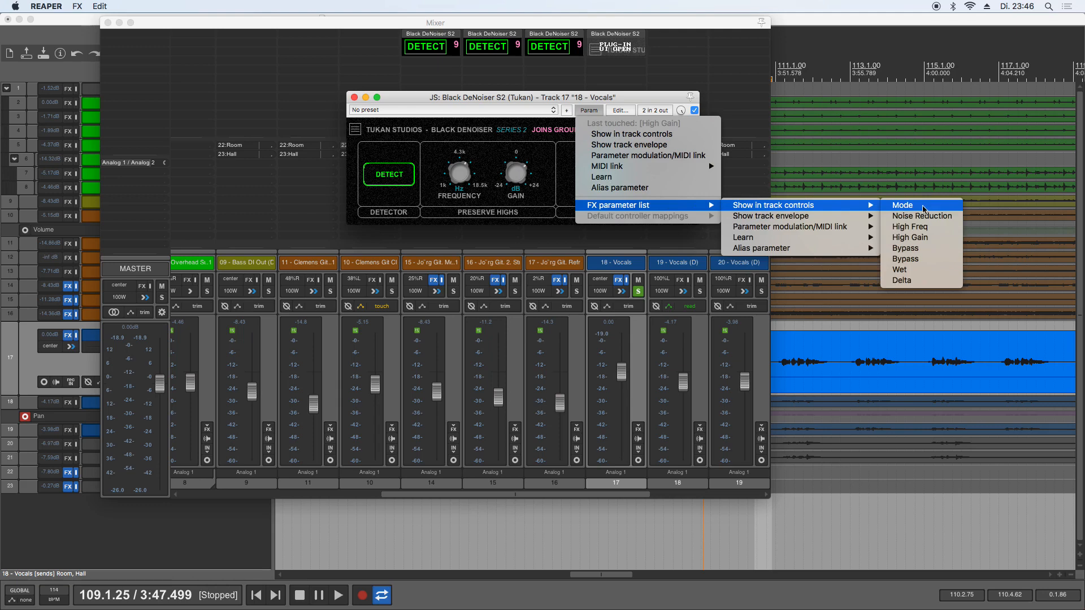
mouse_move(909, 226)
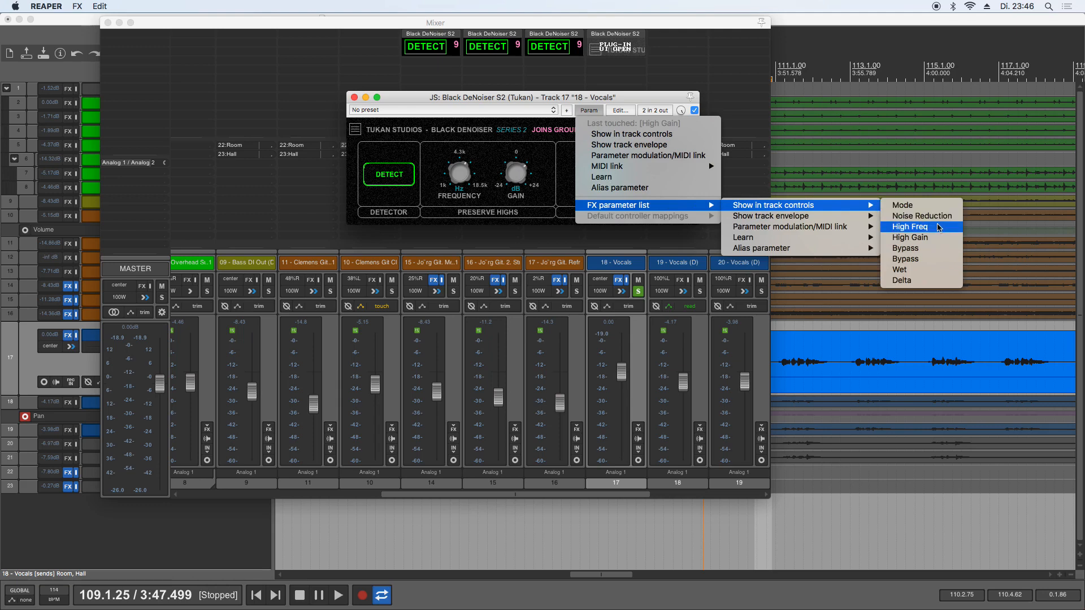
mouse_move(931, 237)
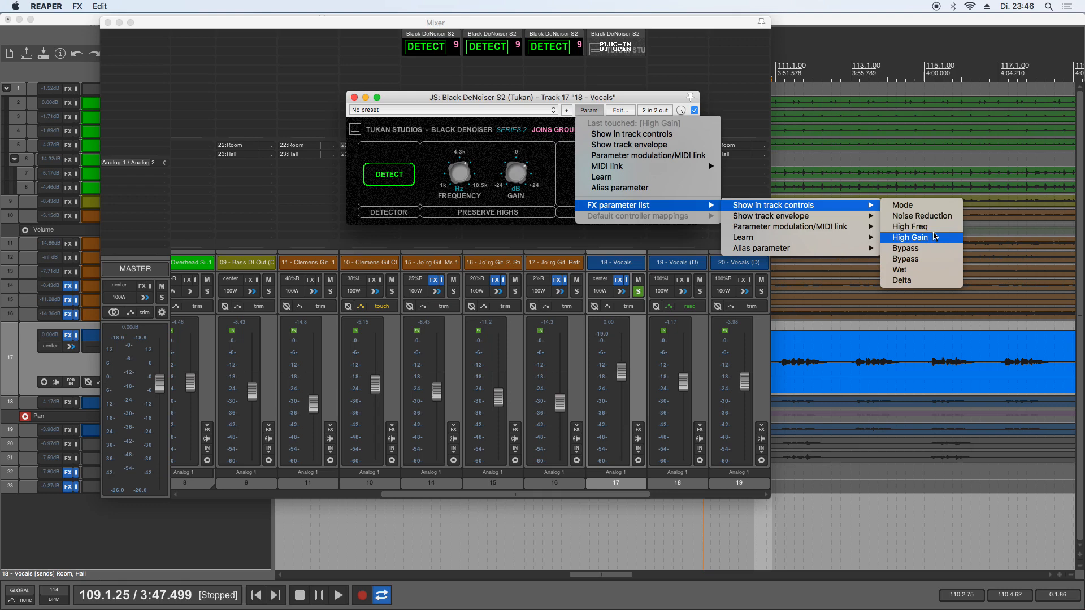
mouse_move(921, 247)
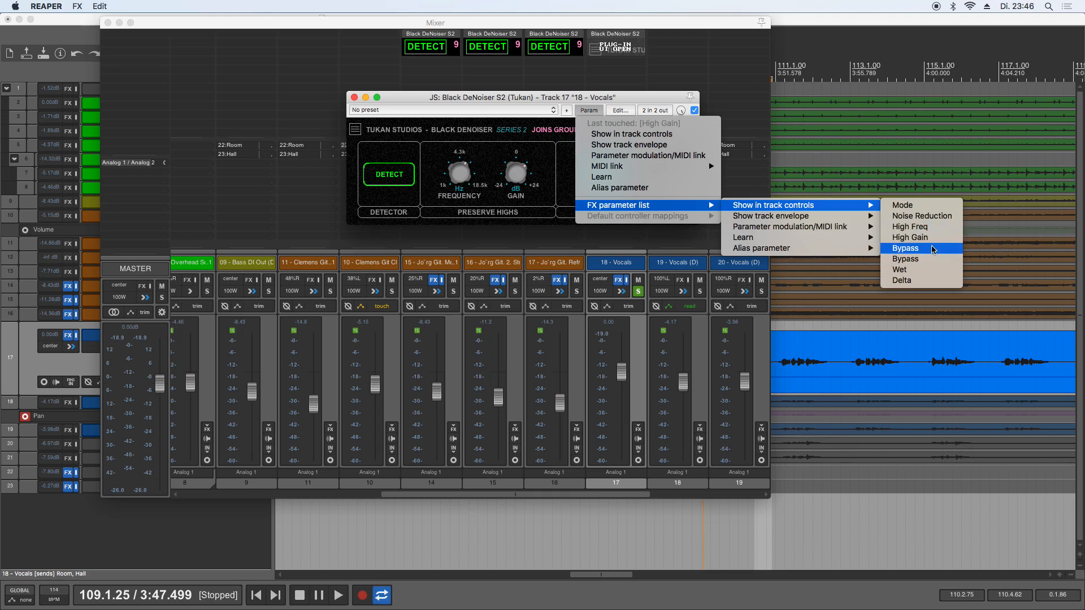
mouse_move(932, 259)
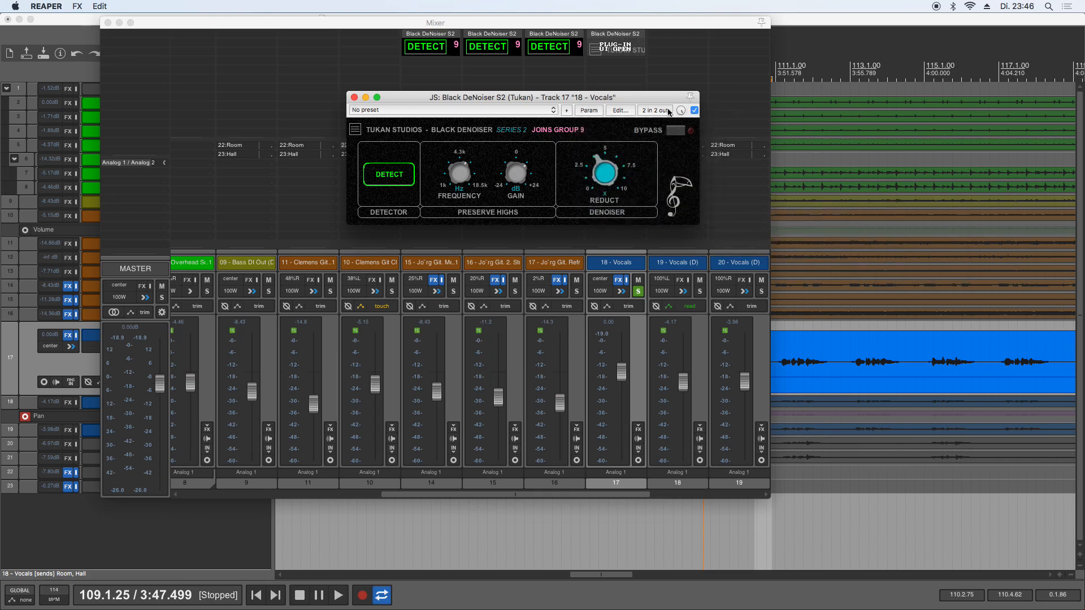
mouse_move(586, 191)
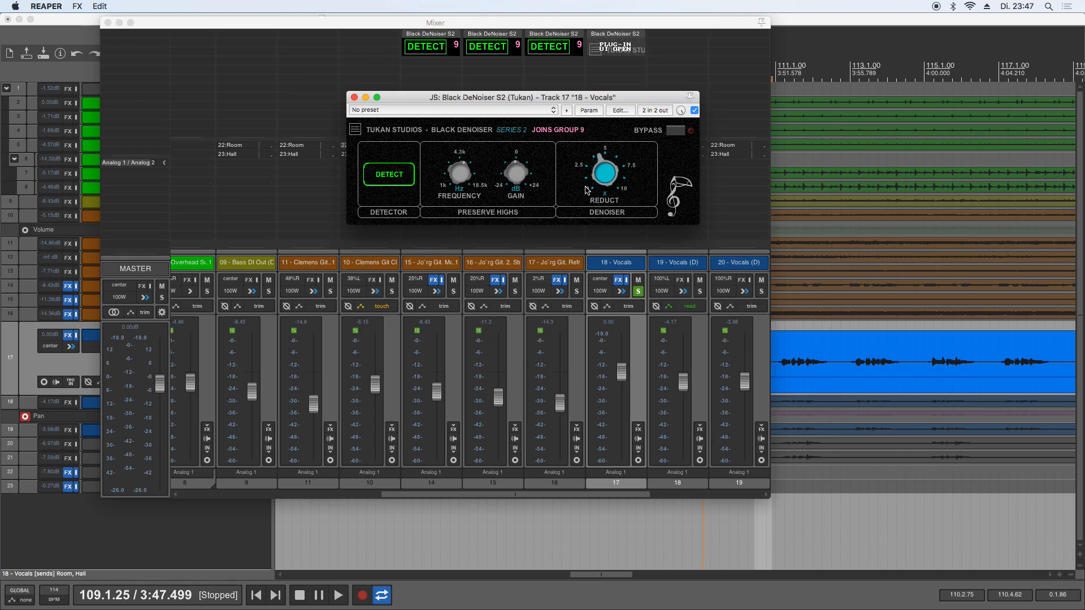
click(388, 173)
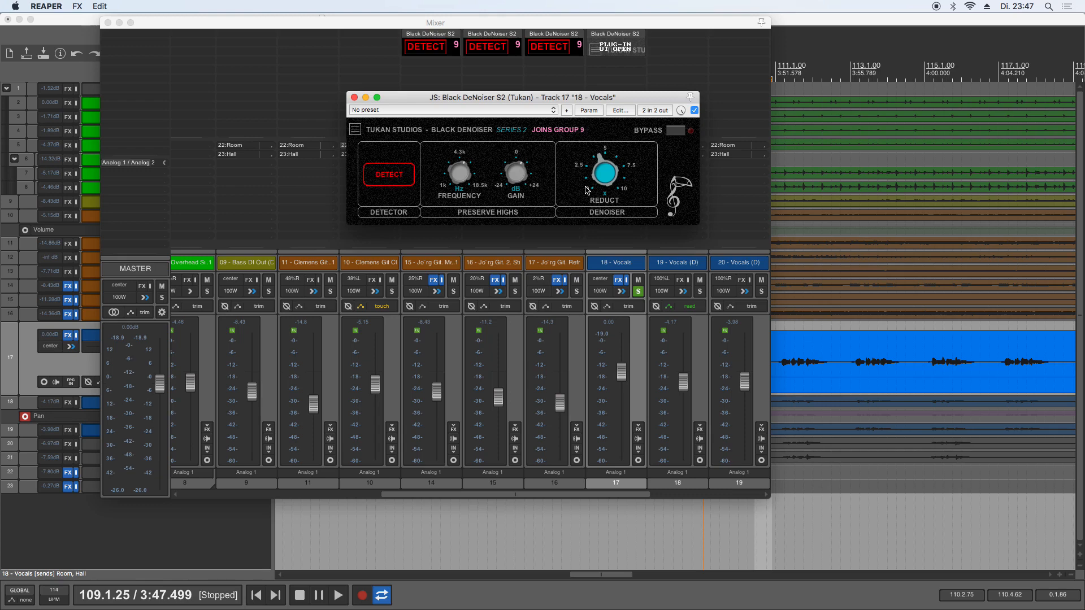
click(388, 174)
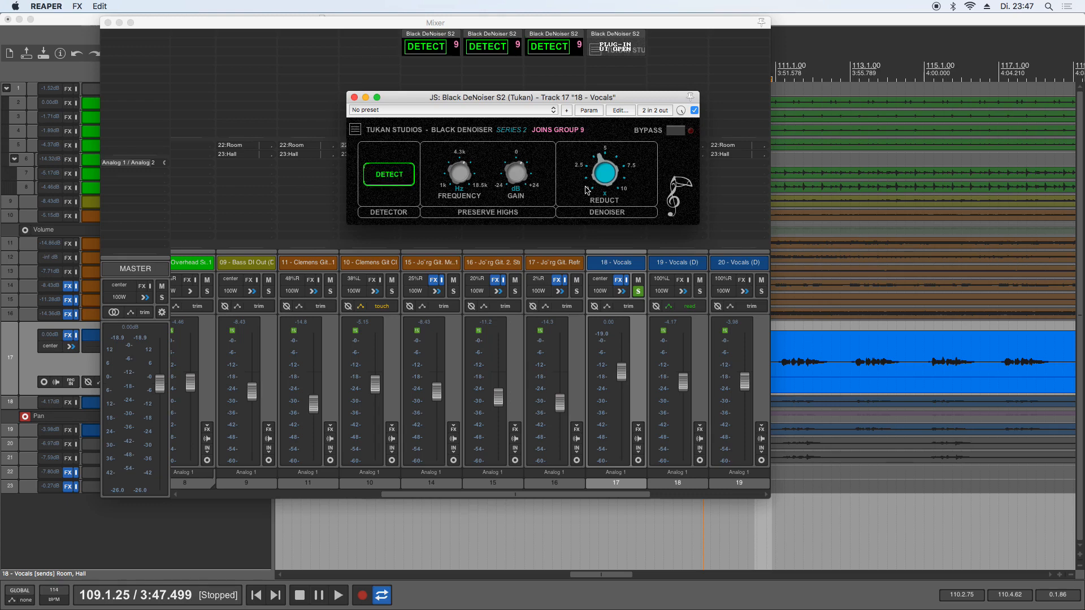